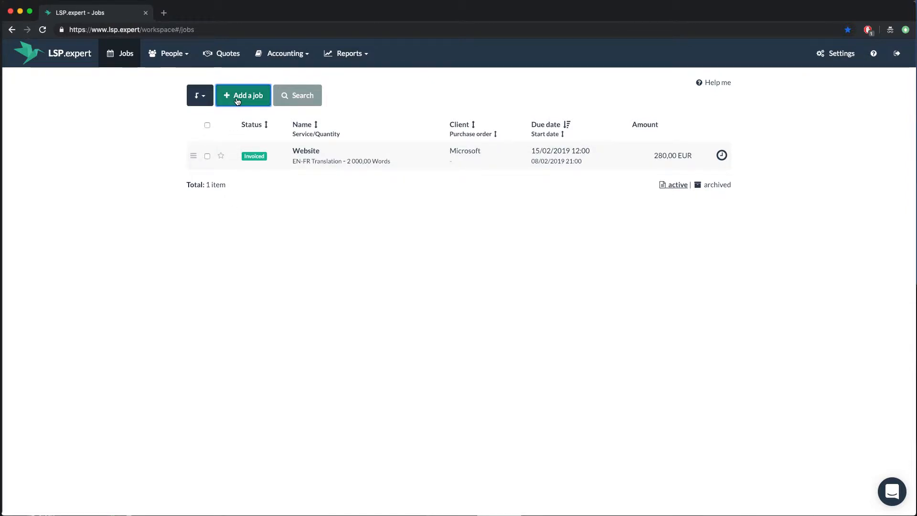
# Add a job named Contract for Microsoft, EN-FR Translation, due 15 February 2019.
pyautogui.click(242, 95)
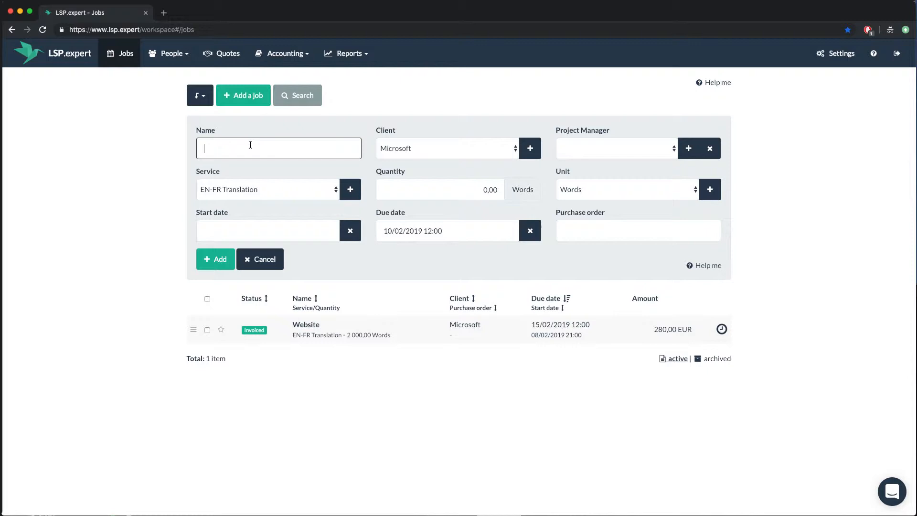
pyautogui.write('Contract')
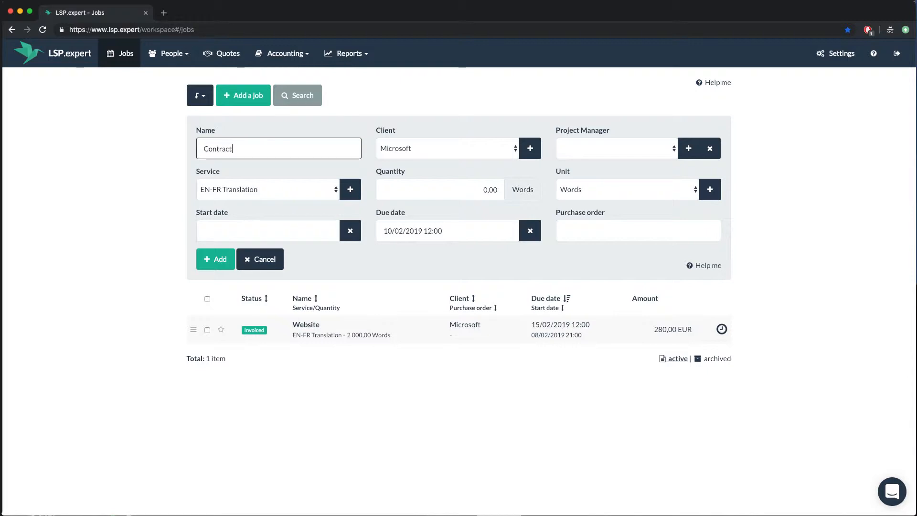
pyautogui.moveTo(548, 198)
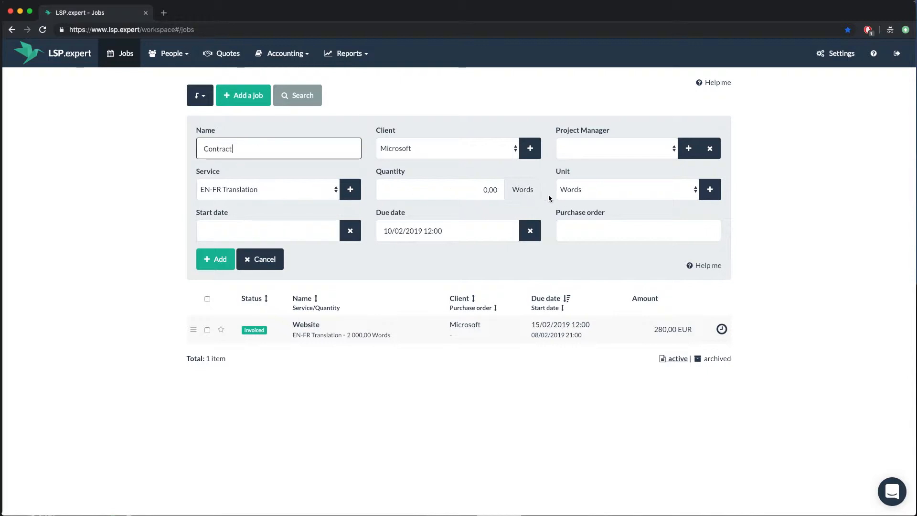
pyautogui.click(447, 230)
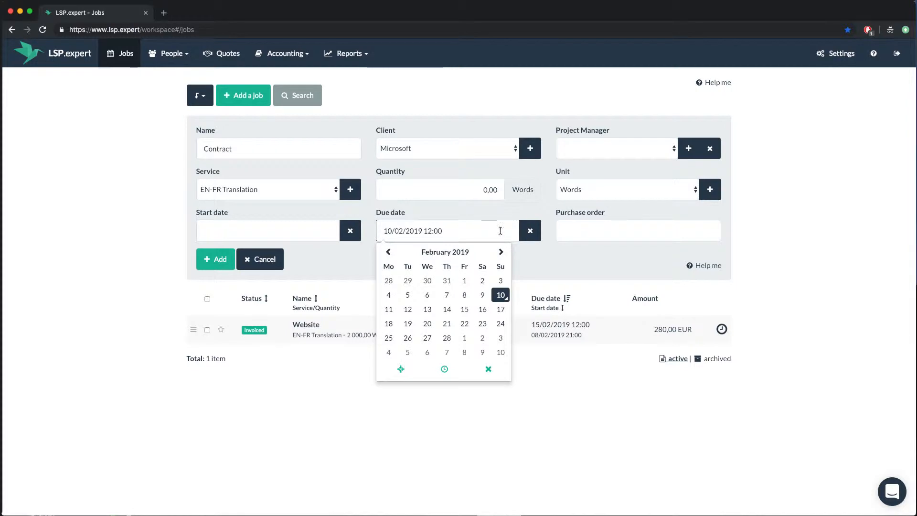
pyautogui.click(464, 309)
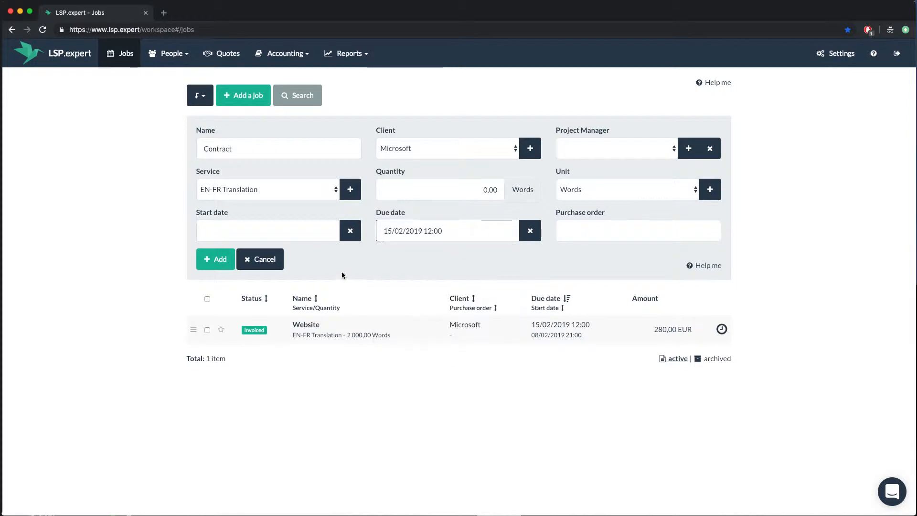
pyautogui.click(215, 259)
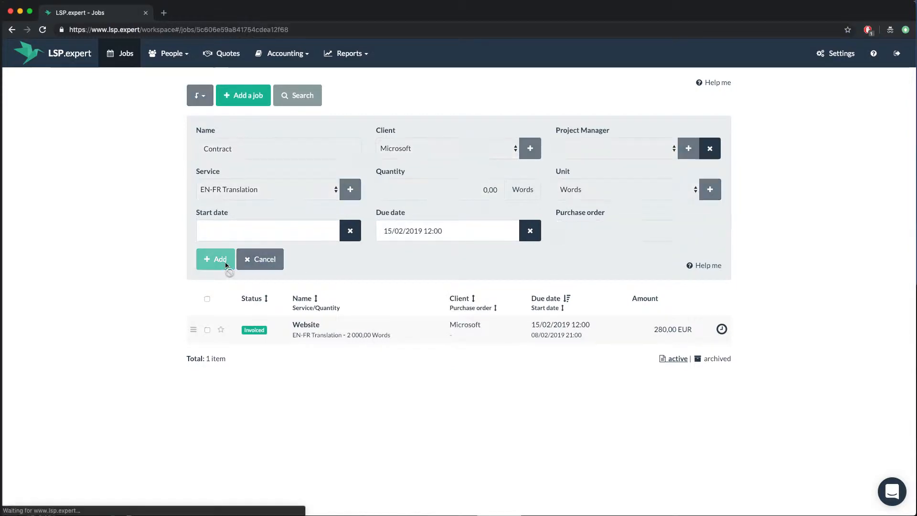
# Start editing the Contract job's quantity as match lines from its details page.
pyautogui.click(214, 259)
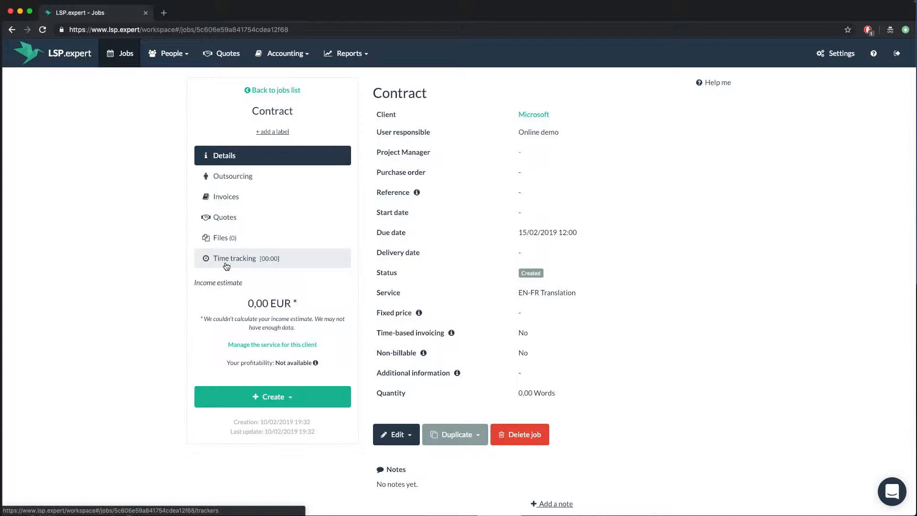
pyautogui.moveTo(227, 264)
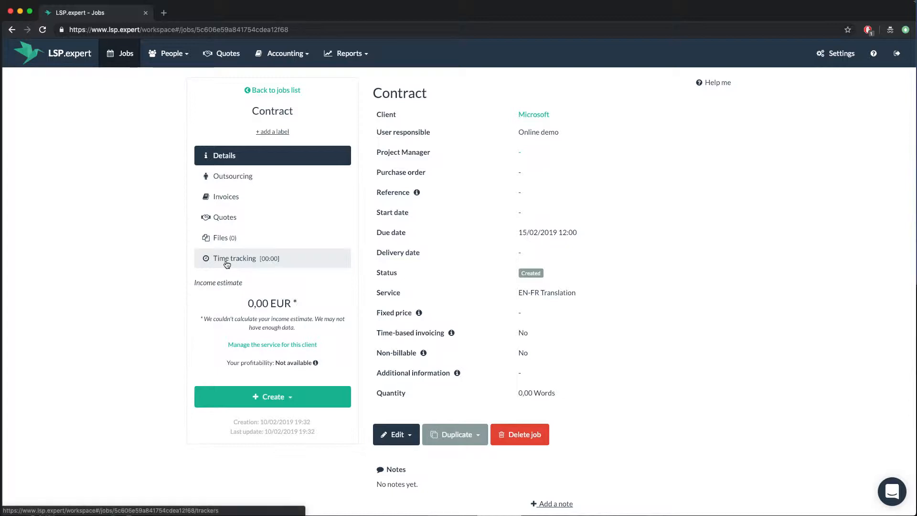
pyautogui.click(395, 435)
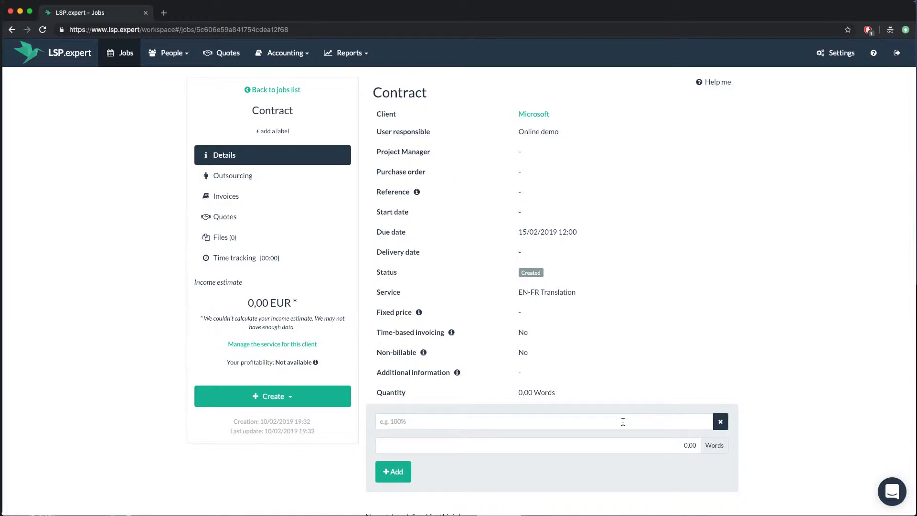
# Add match lines Fuzzy 250, 100% 180 and 0% 3200 words to the Contract job.
pyautogui.write('Fuzz')
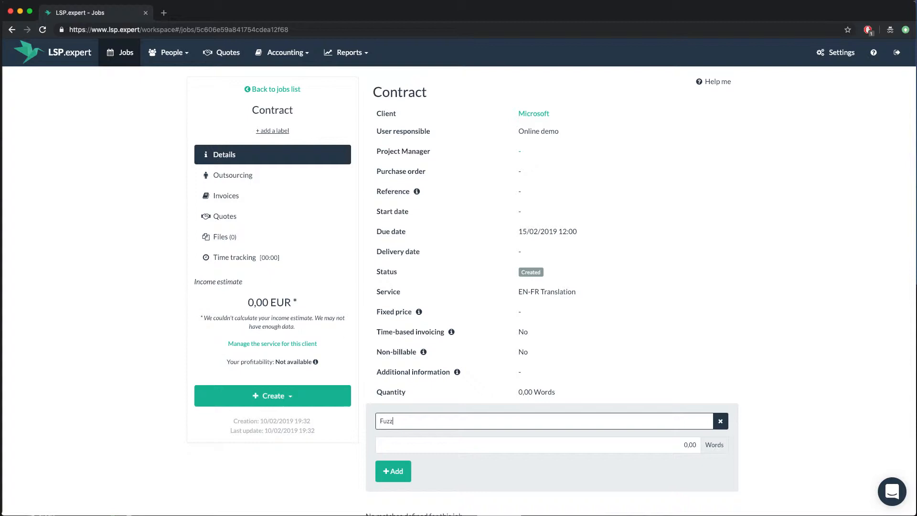
pyautogui.click(527, 444)
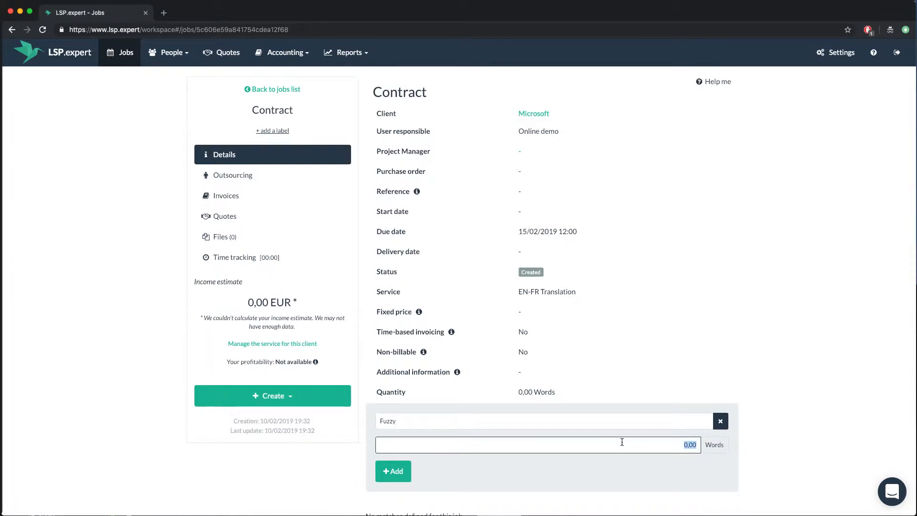
pyautogui.write('250')
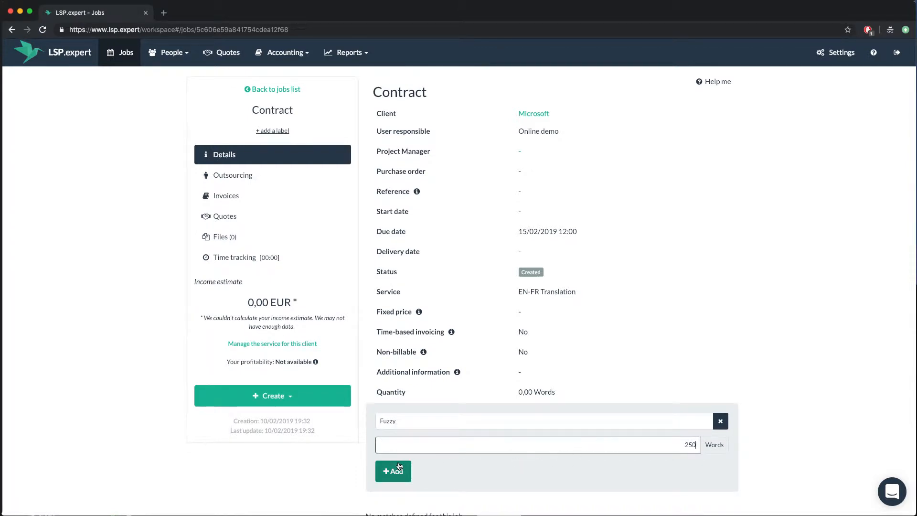
pyautogui.click(393, 471)
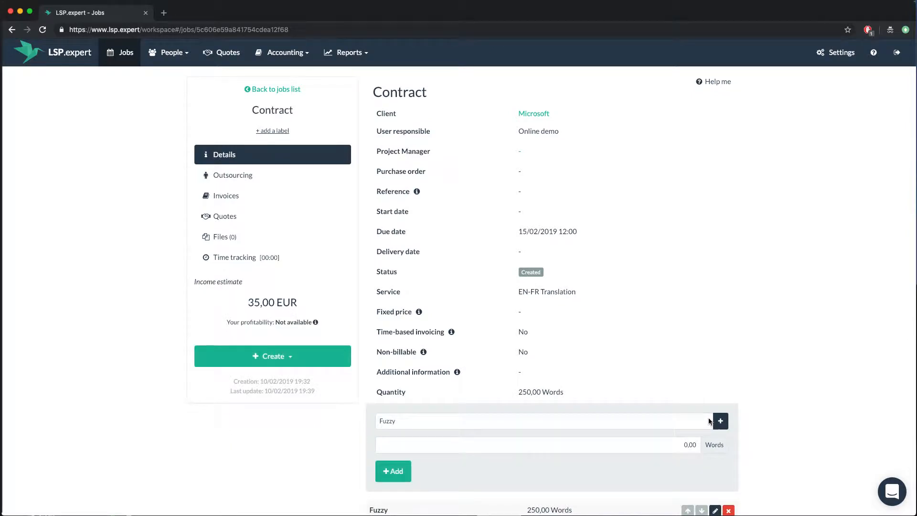
pyautogui.click(721, 421)
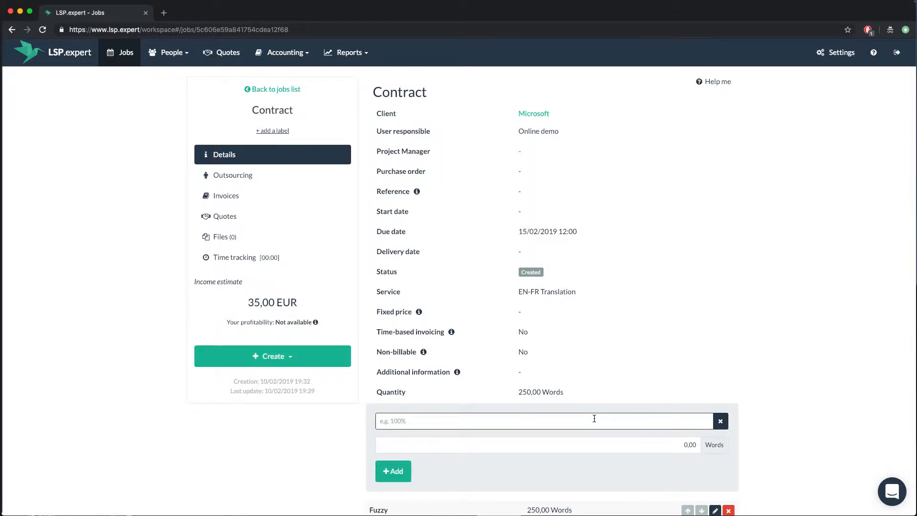
pyautogui.write('100%')
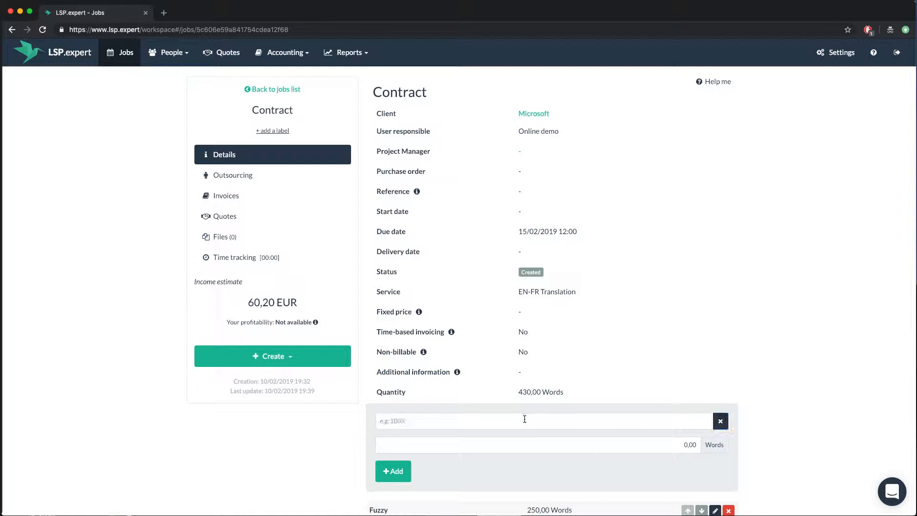
pyautogui.write('0%')
pyautogui.write('3200')
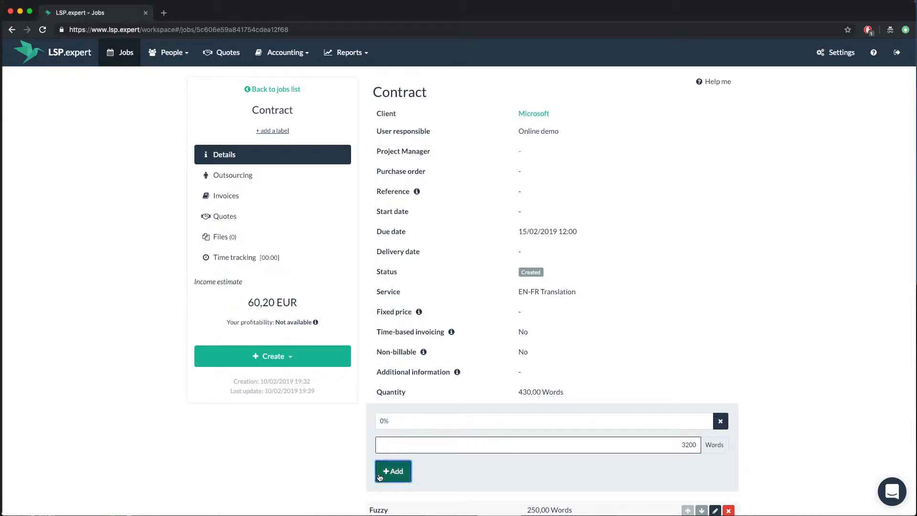
pyautogui.click(393, 471)
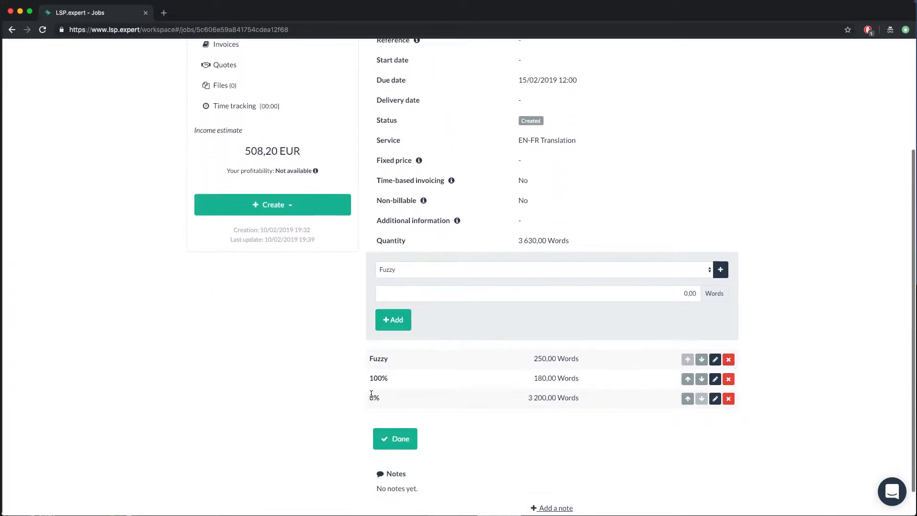
pyautogui.moveTo(385, 365)
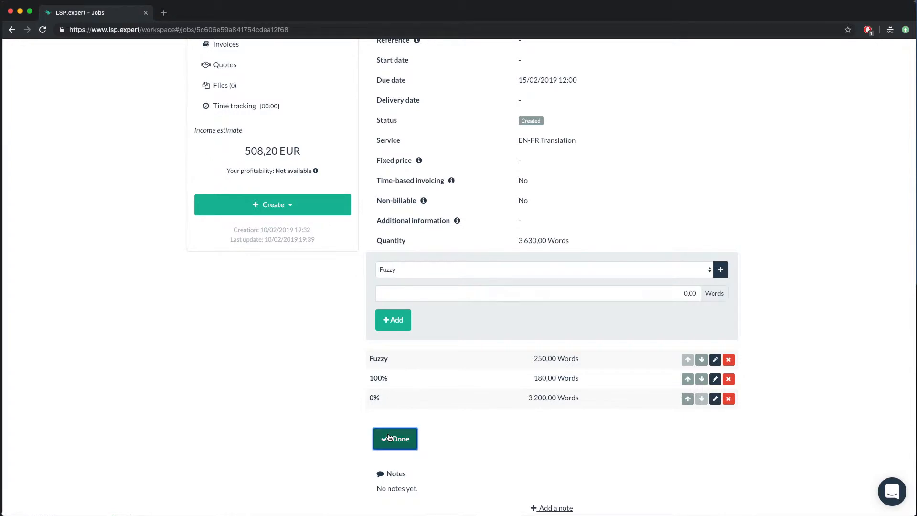
# Mark the match lines Done so the job shows 3,630 words and 508,20 EUR.
pyautogui.click(394, 439)
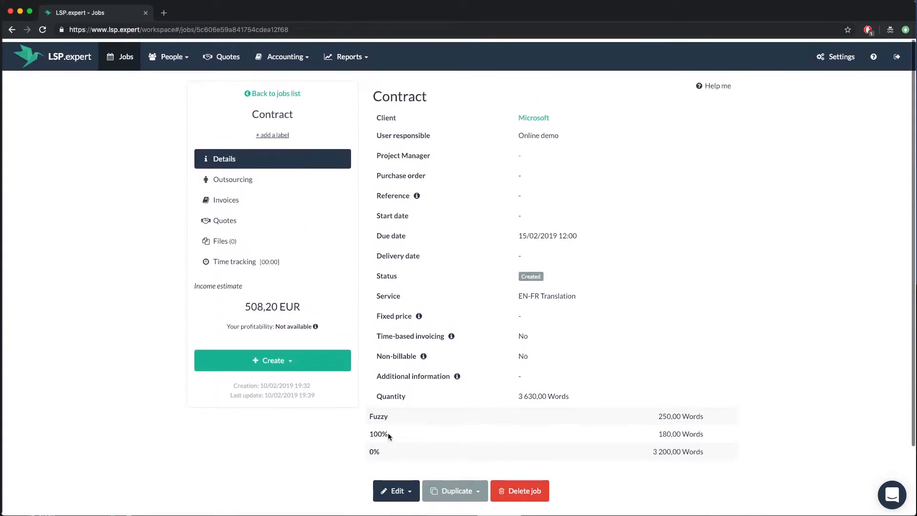
pyautogui.scroll(-3)
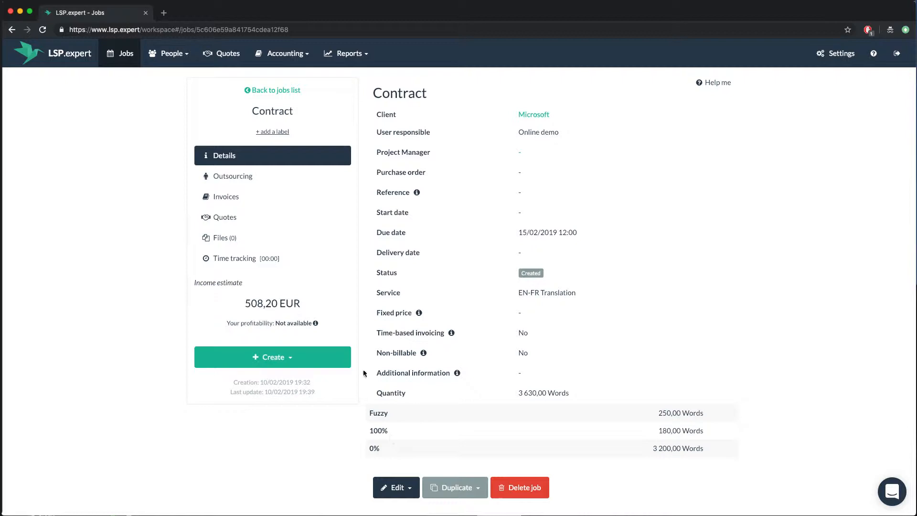
pyautogui.moveTo(273, 303)
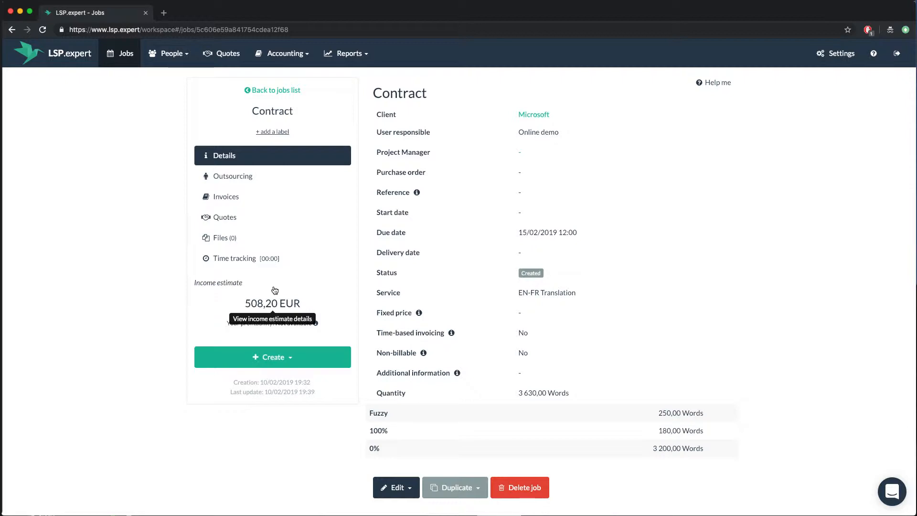
# In Income estimate details, set Fuzzy unit cost 0,09 and 100% cost 0,05, giving 479,50 EUR.
pyautogui.click(272, 302)
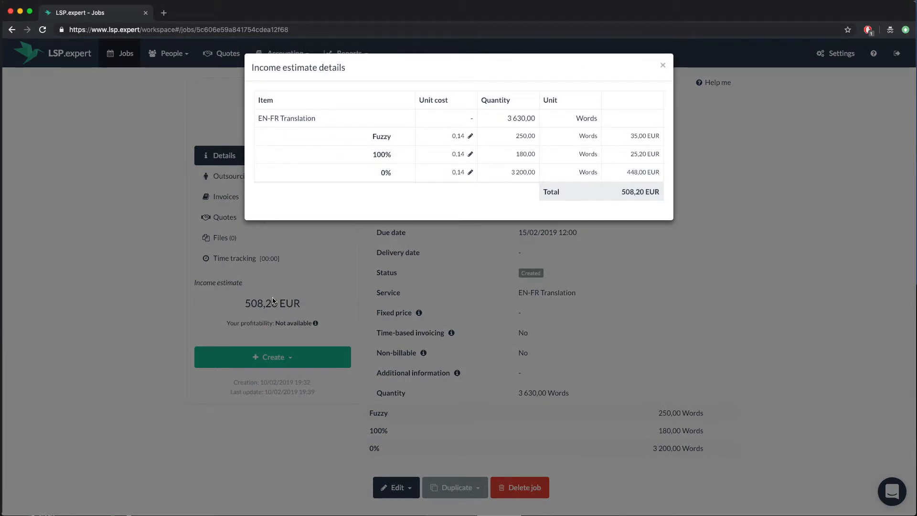
pyautogui.moveTo(303, 236)
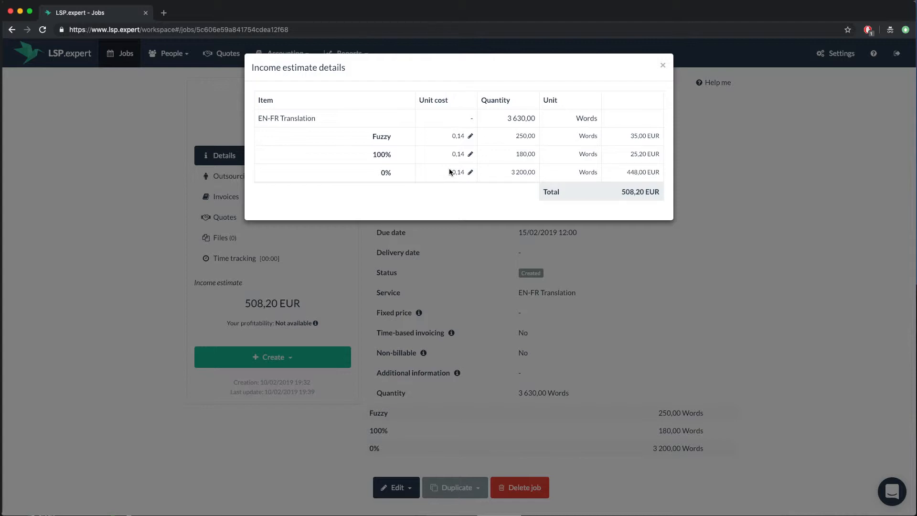
pyautogui.moveTo(471, 137)
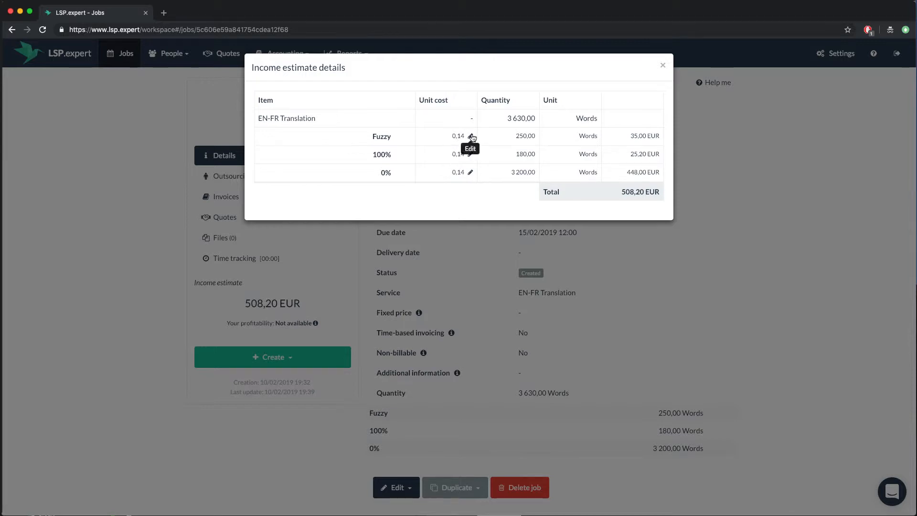
pyautogui.click(470, 136)
pyautogui.write('0,09')
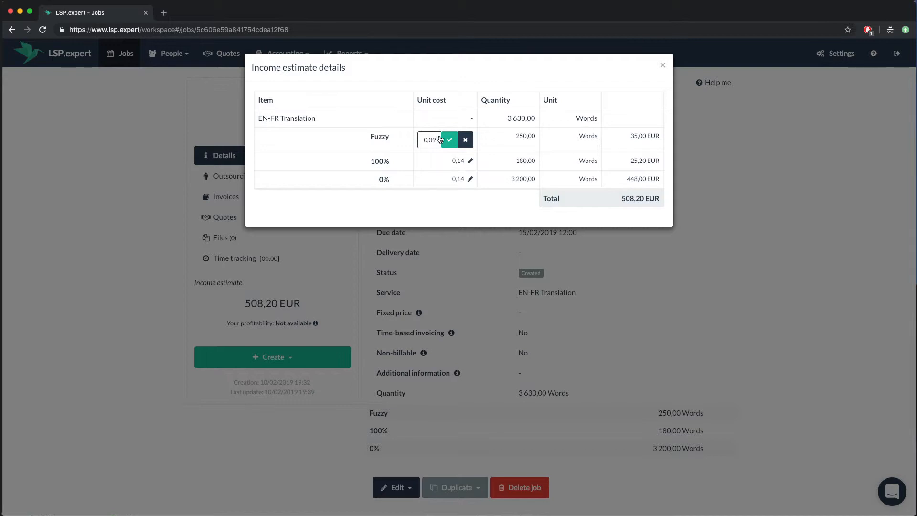
pyautogui.click(449, 140)
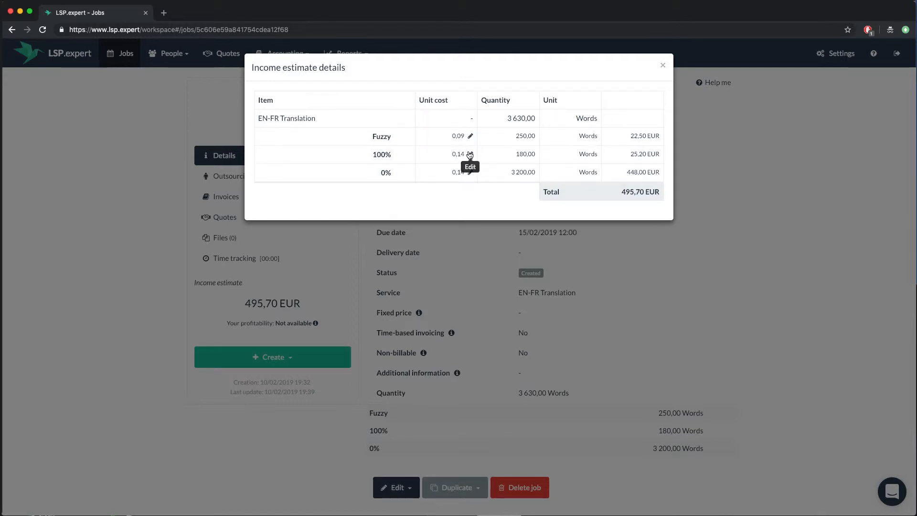
pyautogui.click(470, 155)
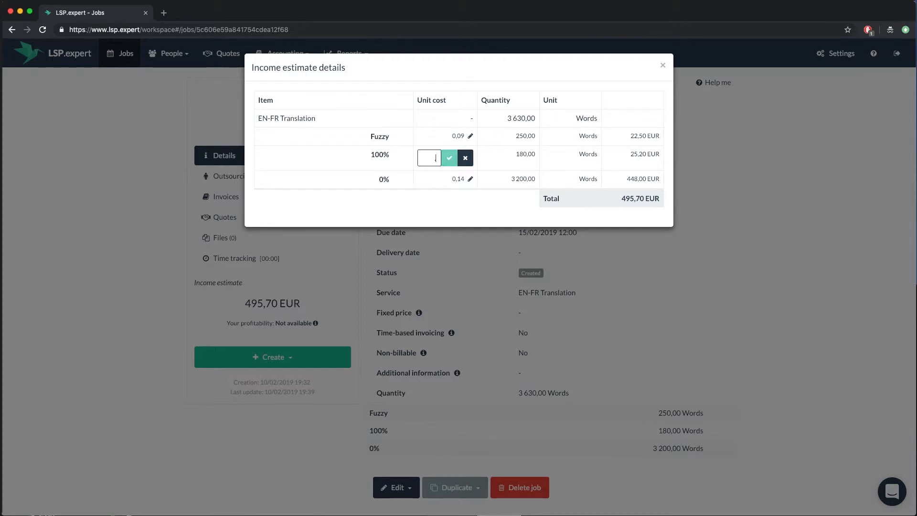
pyautogui.write('.05')
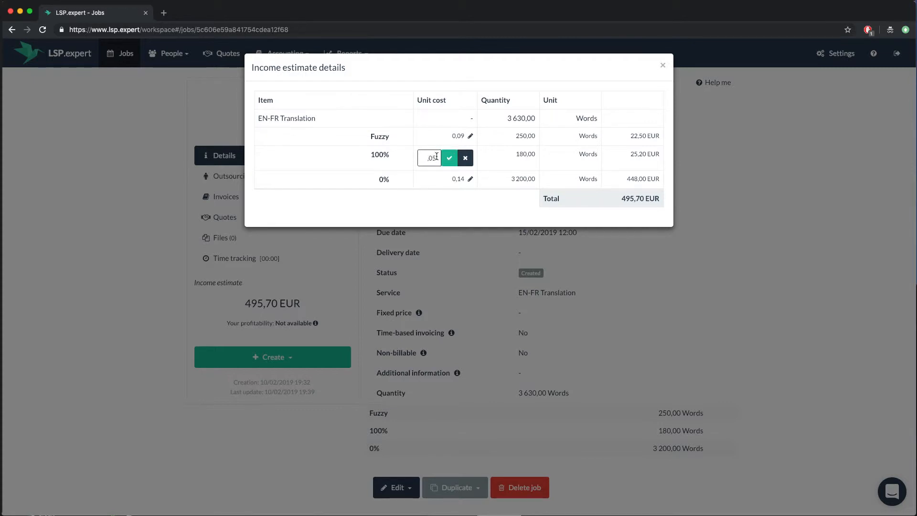
pyautogui.click(449, 157)
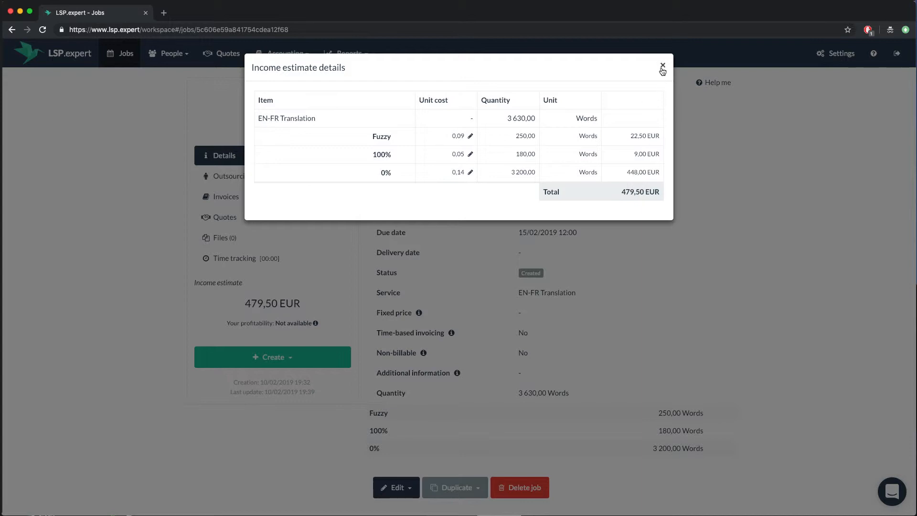
pyautogui.click(663, 64)
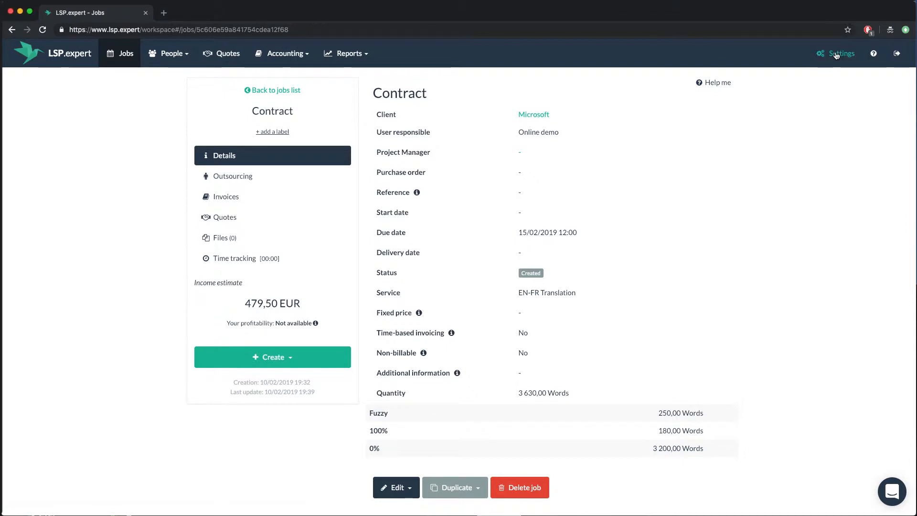
# In Settings, add a CAT tool configuration named Trados for SDL Trados, Words to Words, factor 1.
pyautogui.click(839, 54)
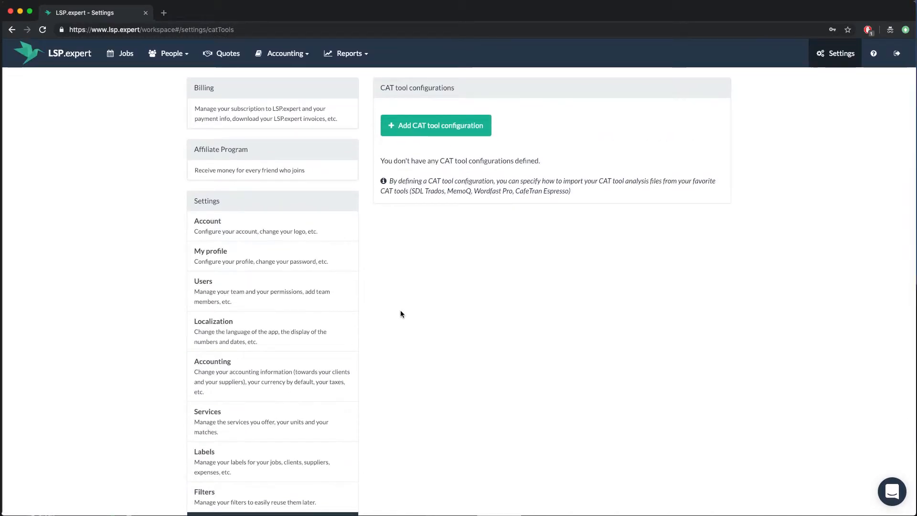
pyautogui.click(436, 125)
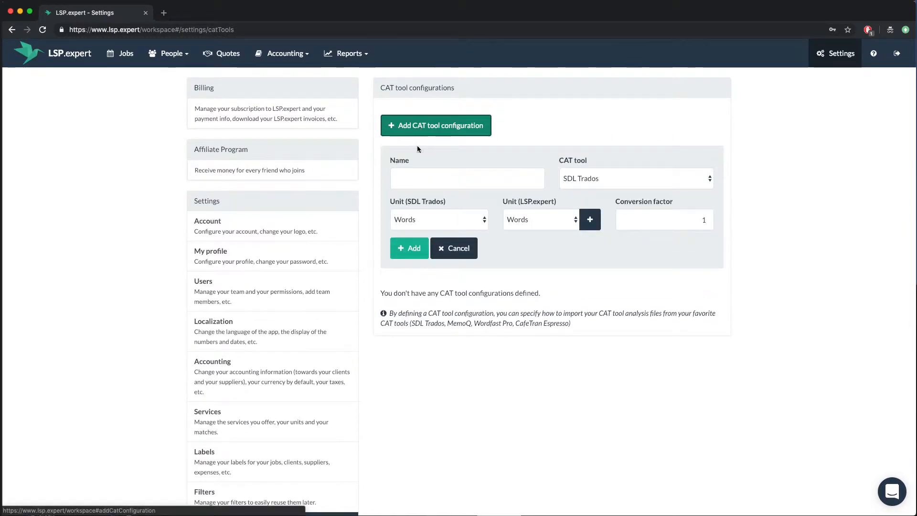
pyautogui.write('Trados')
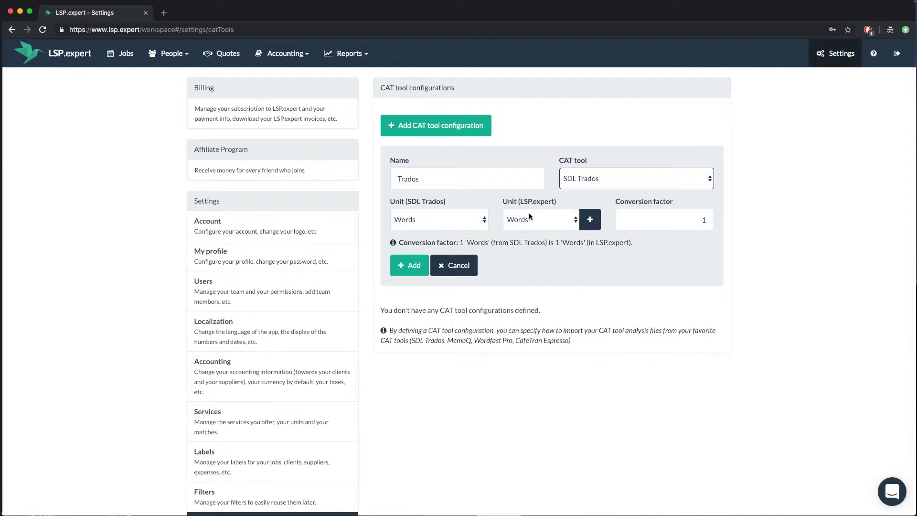
pyautogui.click(409, 265)
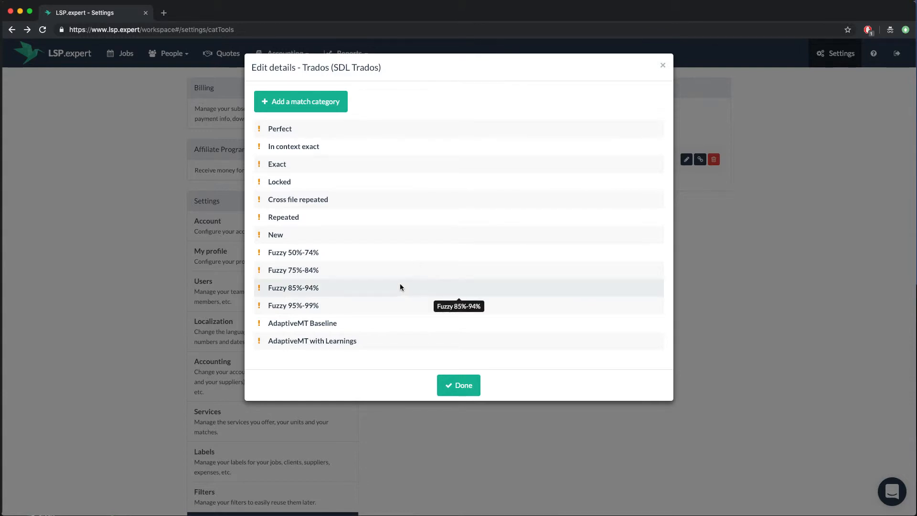
# Add a 100% match category mapped to Exact matches and Repeated segments.
pyautogui.click(300, 101)
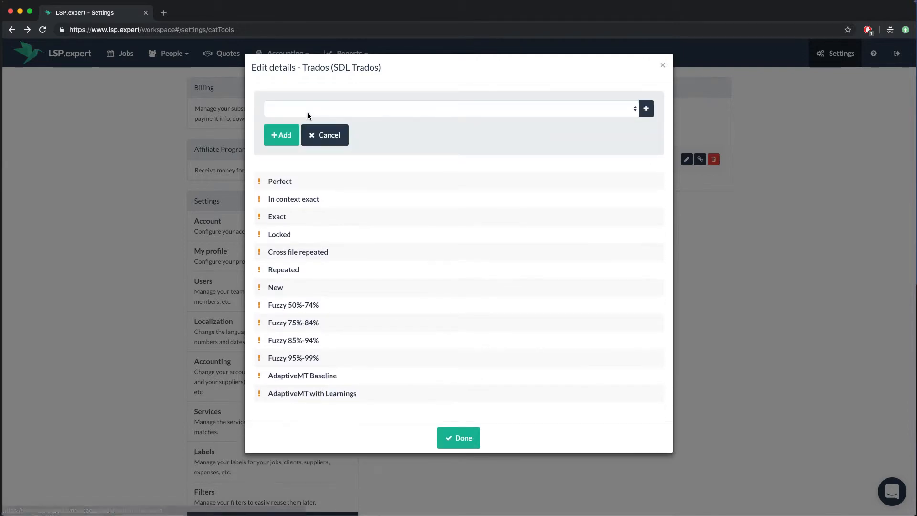
pyautogui.click(447, 108)
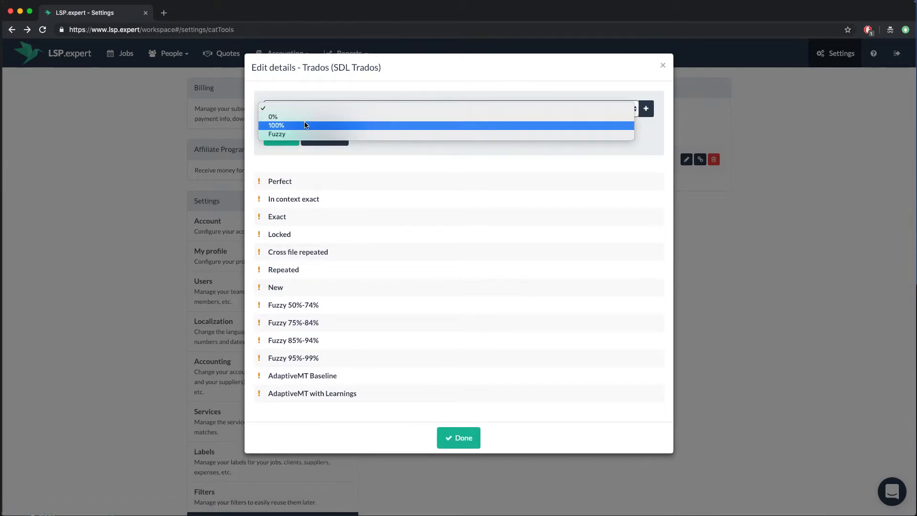
pyautogui.click(275, 125)
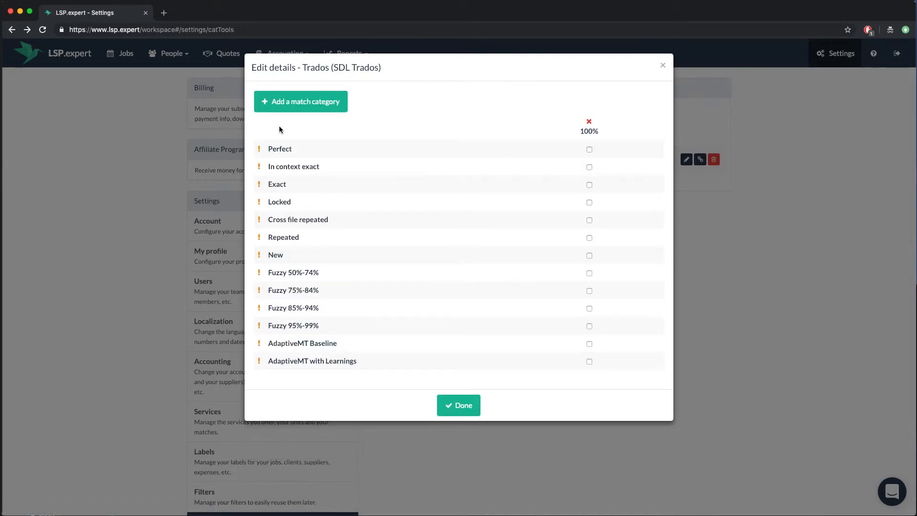
pyautogui.moveTo(590, 150)
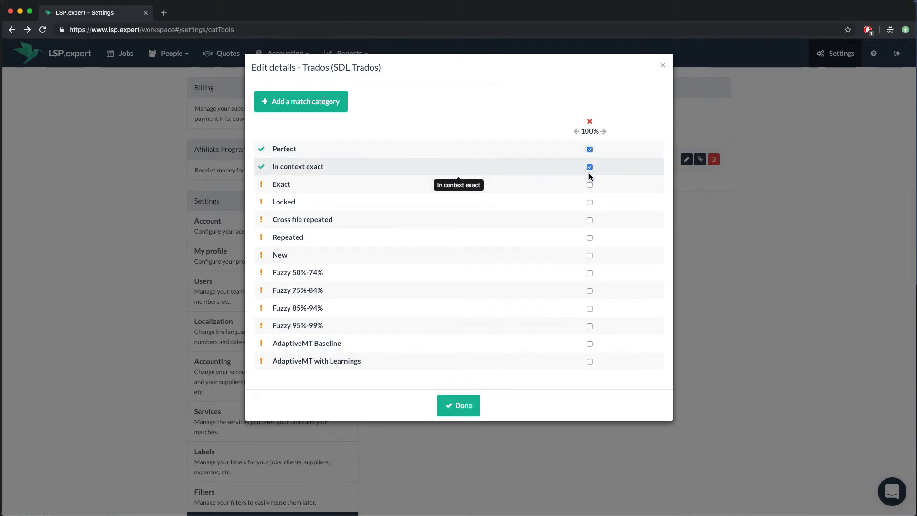
pyautogui.click(589, 185)
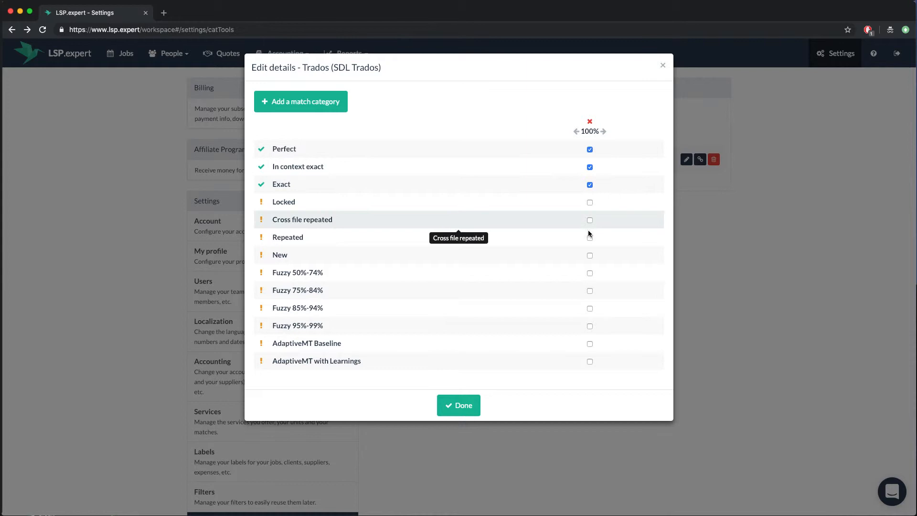
pyautogui.click(590, 238)
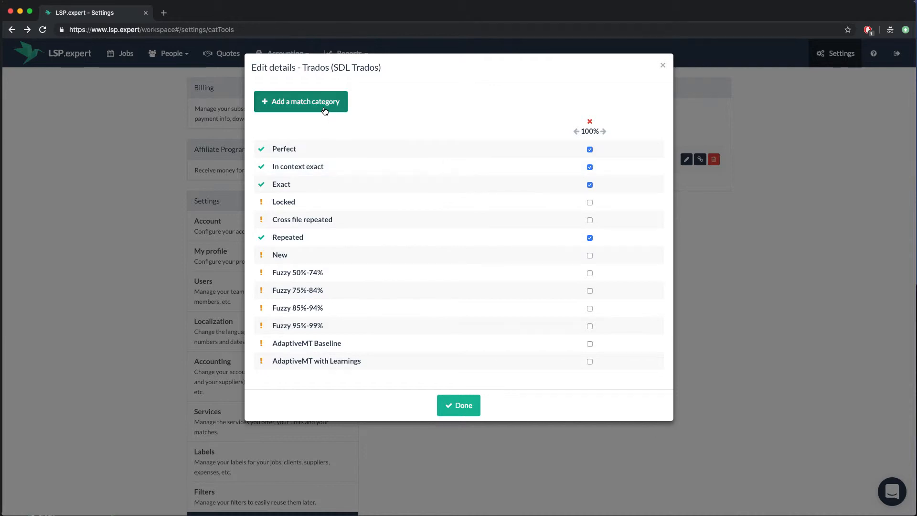
# Add a Fuzzy category mapped to the fuzzy bands and Cross file repeated segments.
pyautogui.click(299, 102)
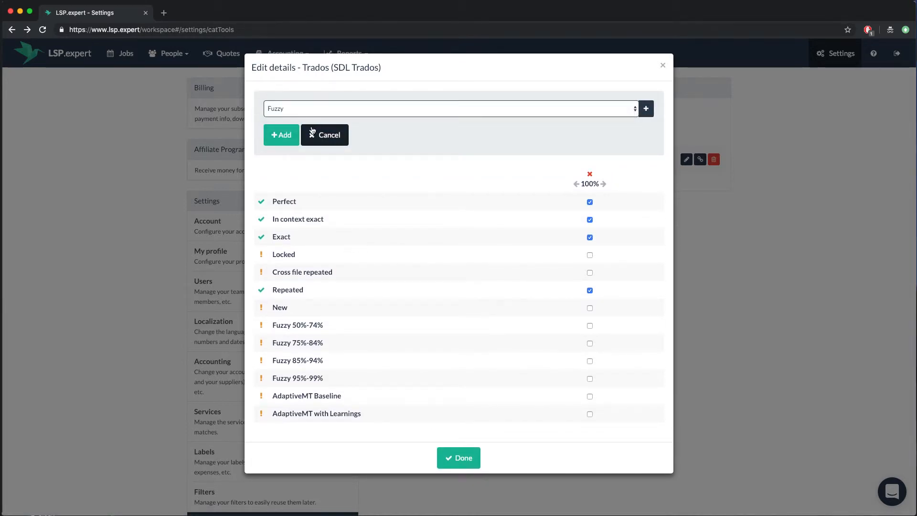
pyautogui.click(281, 135)
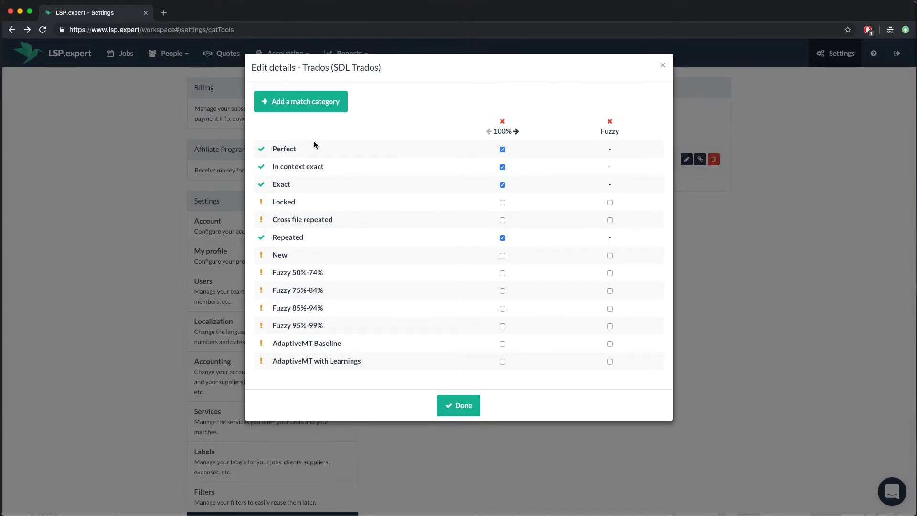
pyautogui.click(610, 272)
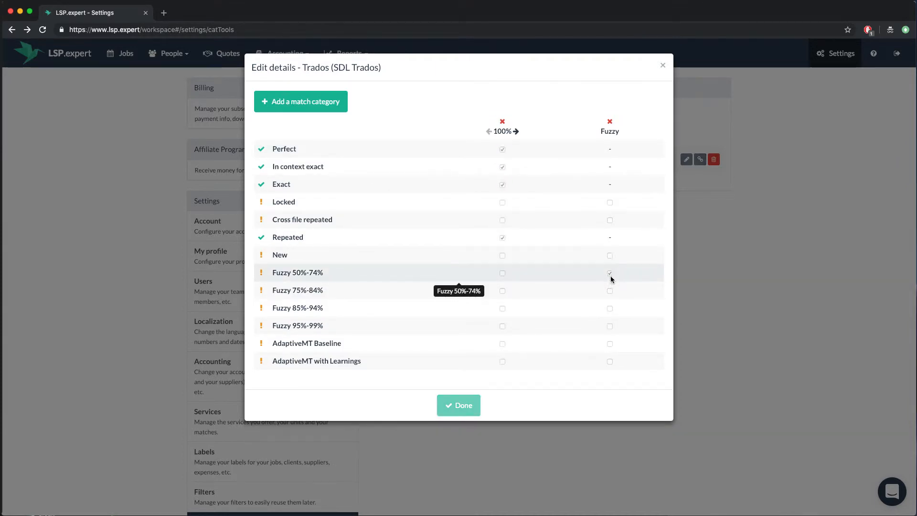
pyautogui.click(609, 308)
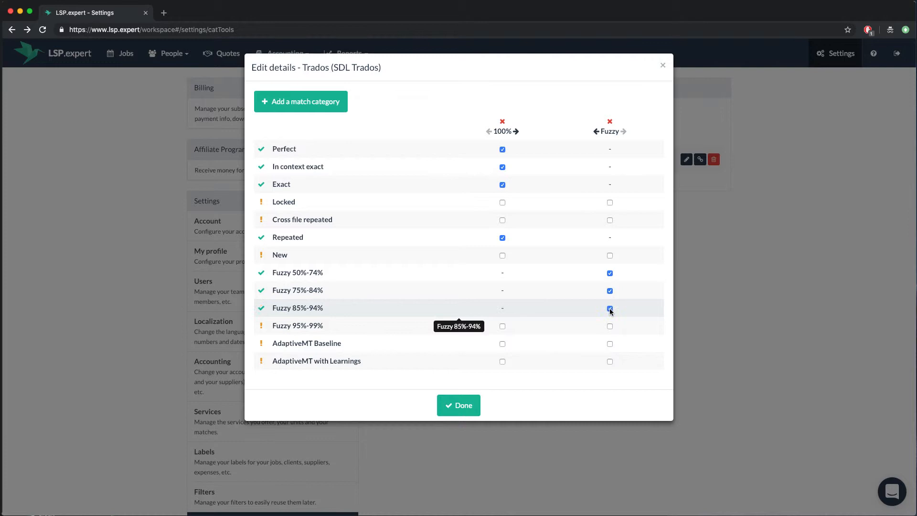
pyautogui.click(609, 326)
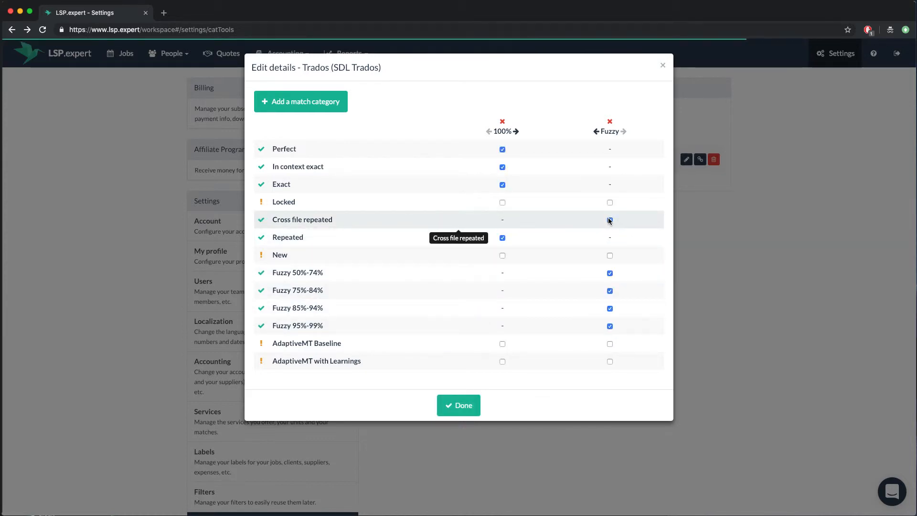
pyautogui.click(609, 220)
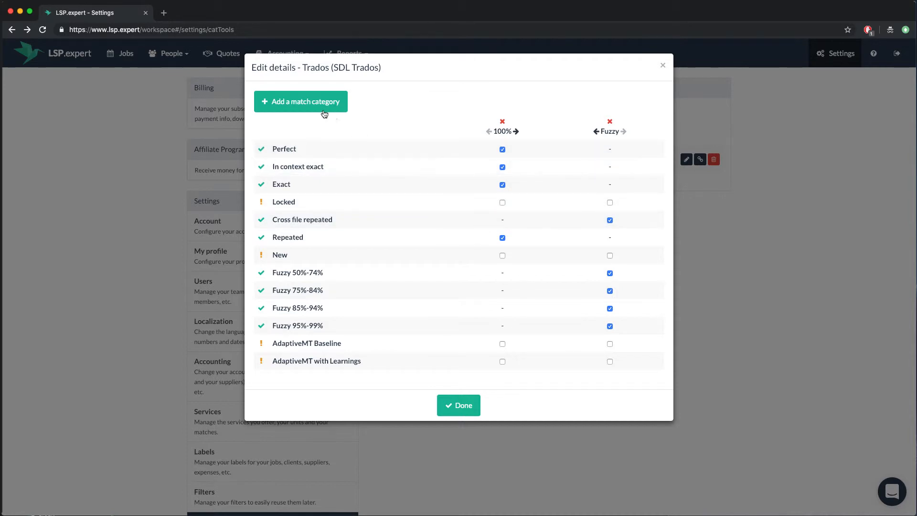
# Add a 0% category mapped to New segments and save the Trados mappings.
pyautogui.click(300, 101)
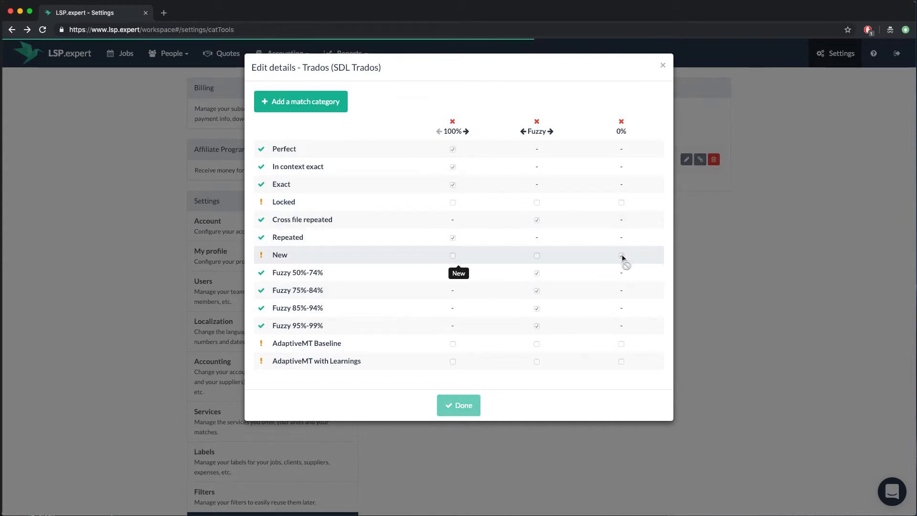
pyautogui.click(621, 256)
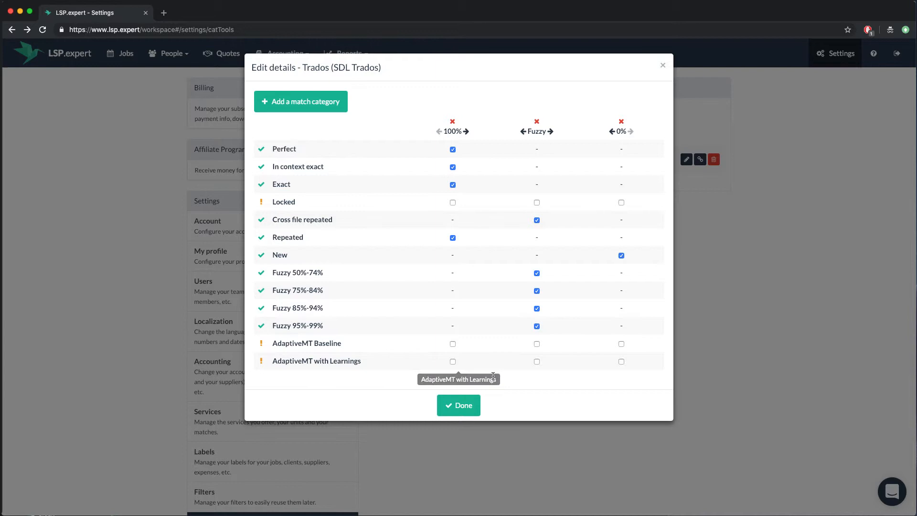
pyautogui.click(458, 405)
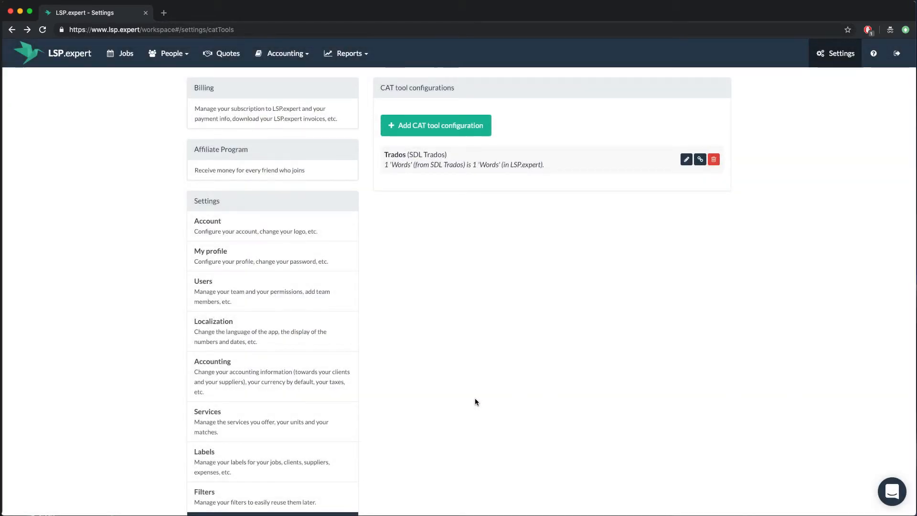
pyautogui.moveTo(121, 53)
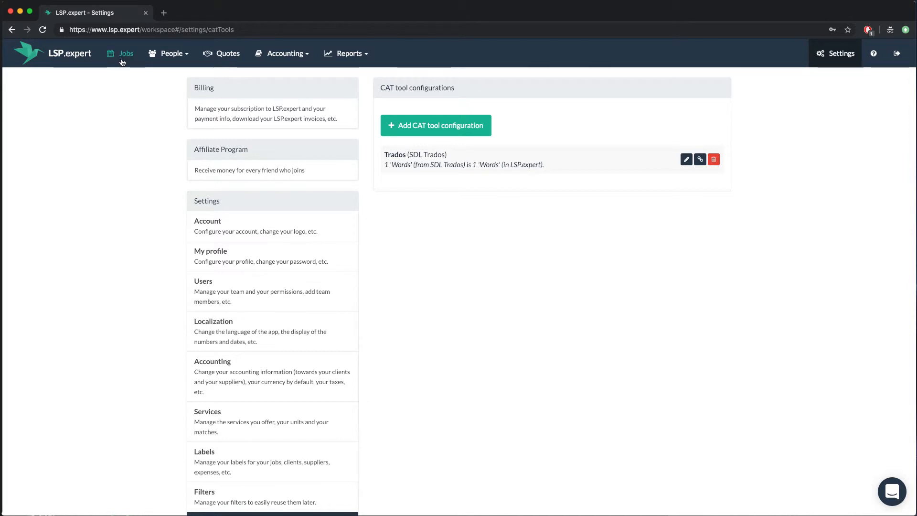
# From Jobs, start a new Microsoft EN-FR Translation job named Newsletter and set its due date.
pyautogui.click(126, 54)
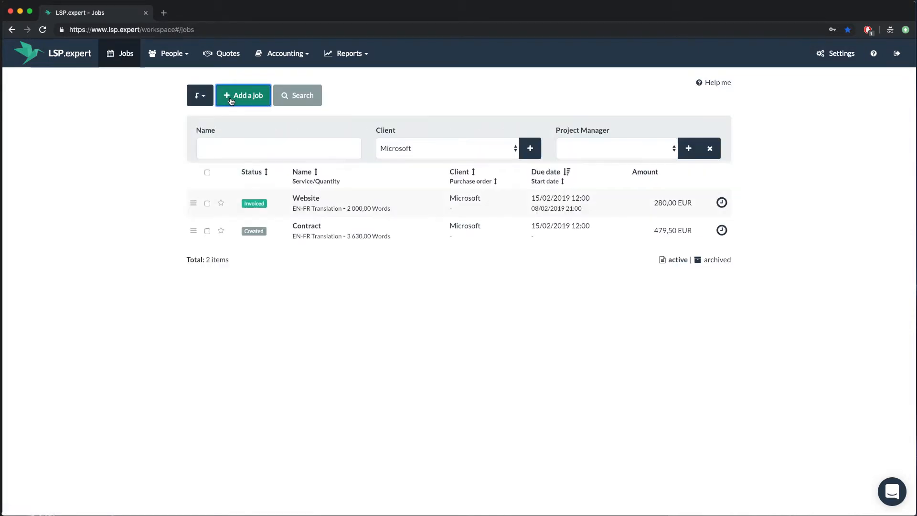
pyautogui.click(243, 95)
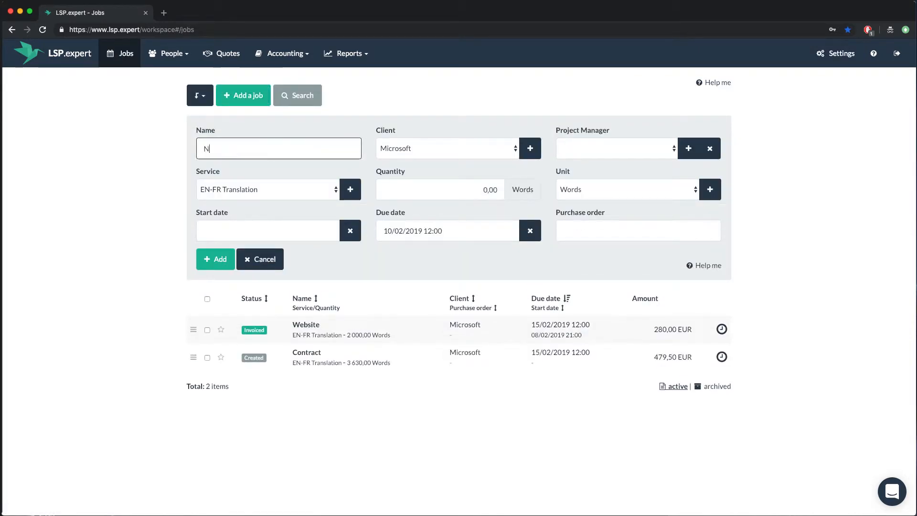
pyautogui.write('ewsletter')
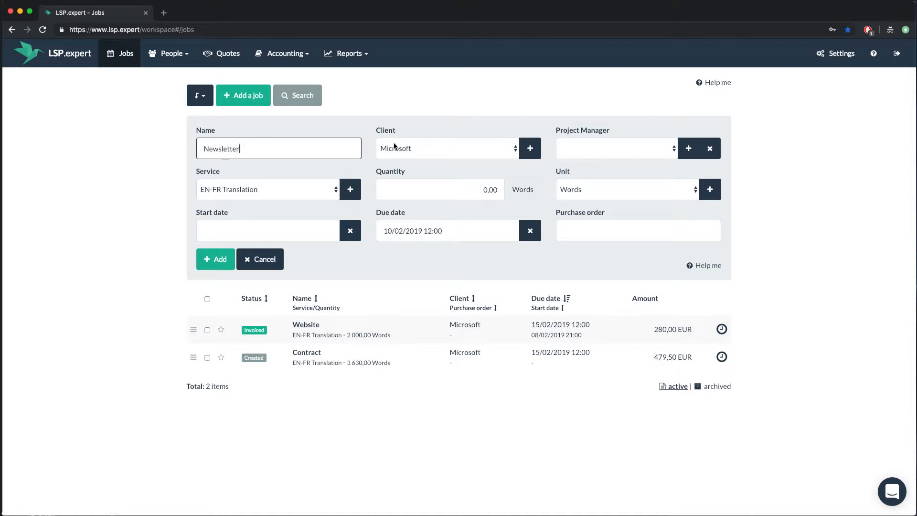
pyautogui.click(446, 230)
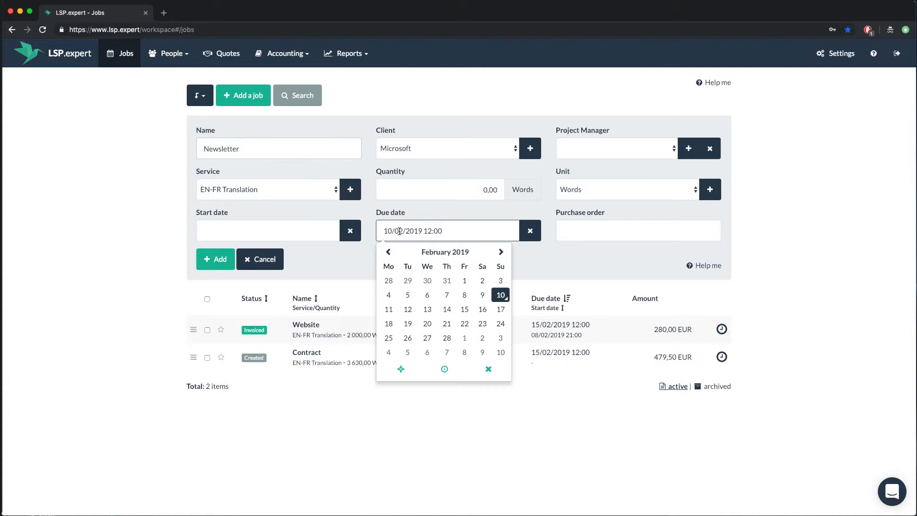
pyautogui.moveTo(356, 272)
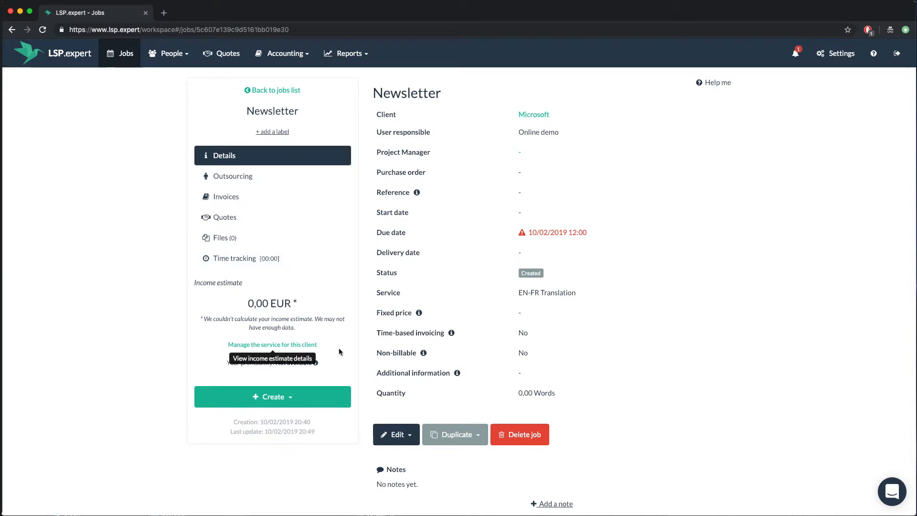
# Import Trados_demo.xml with the Trados configuration, giving 100% 180, Fuzzy 250, 0% 3,200 words.
pyautogui.click(396, 433)
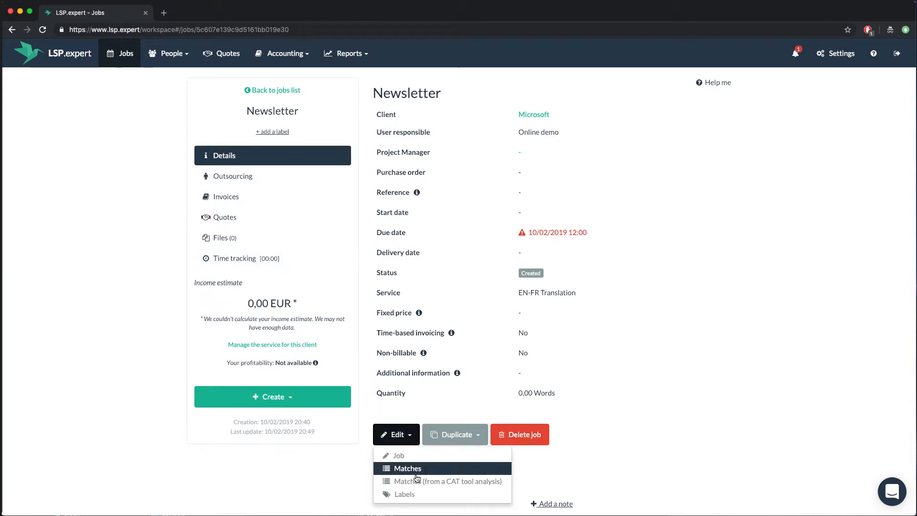
pyautogui.click(448, 480)
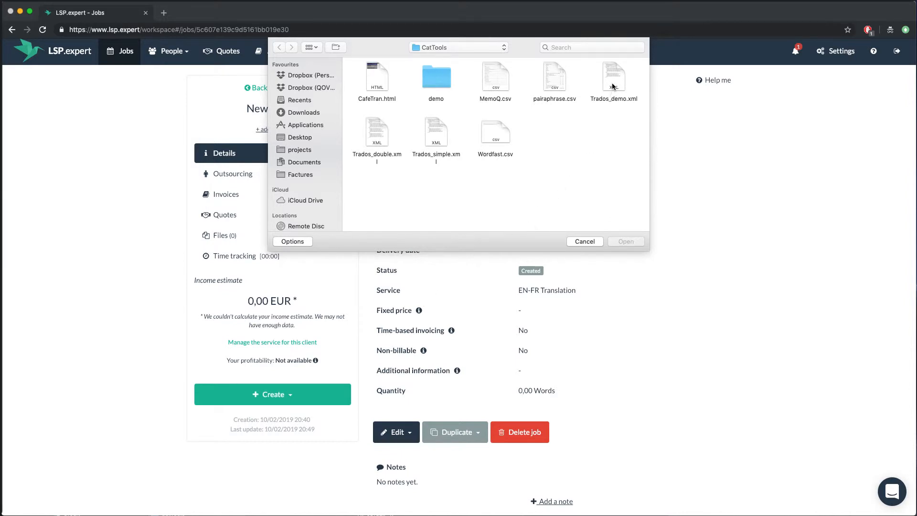
pyautogui.click(613, 79)
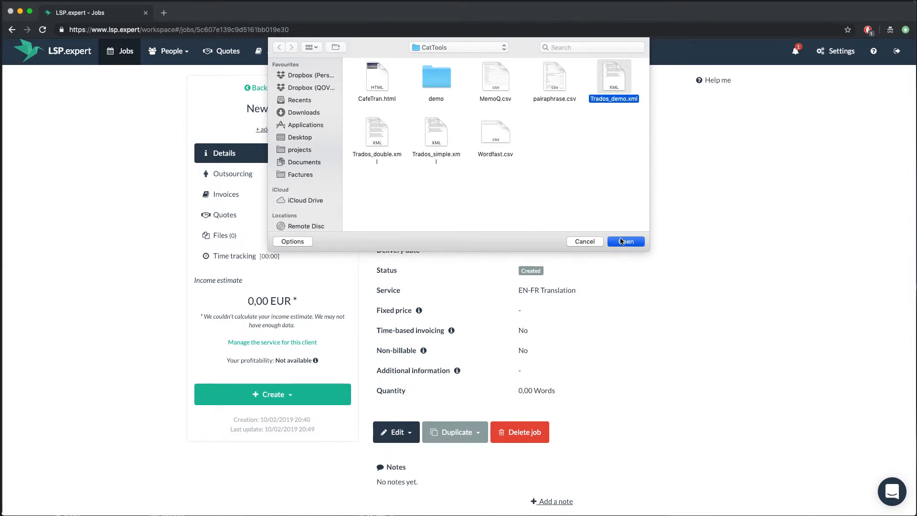
pyautogui.click(625, 240)
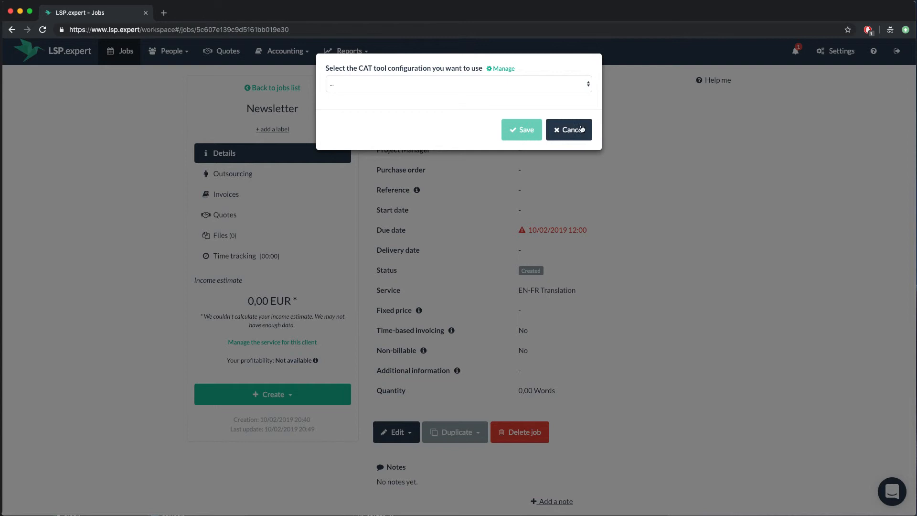
pyautogui.click(458, 84)
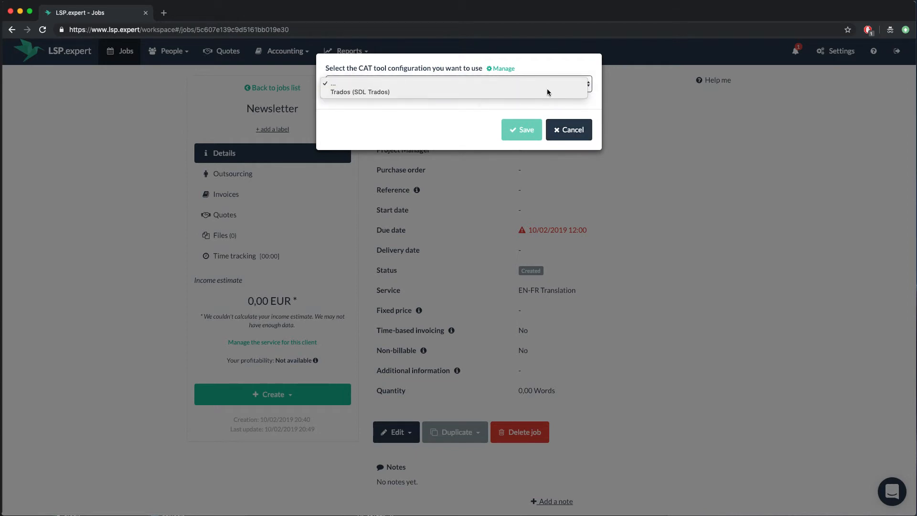
pyautogui.click(361, 92)
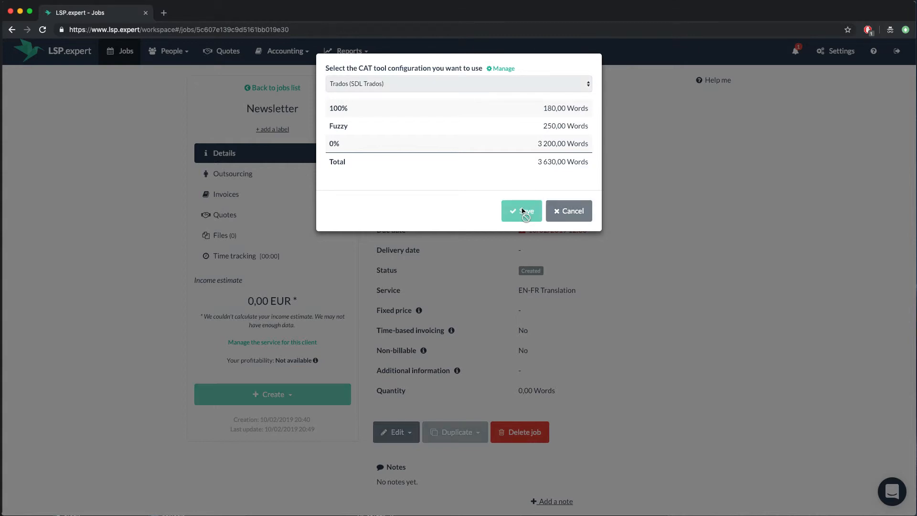
pyautogui.click(520, 210)
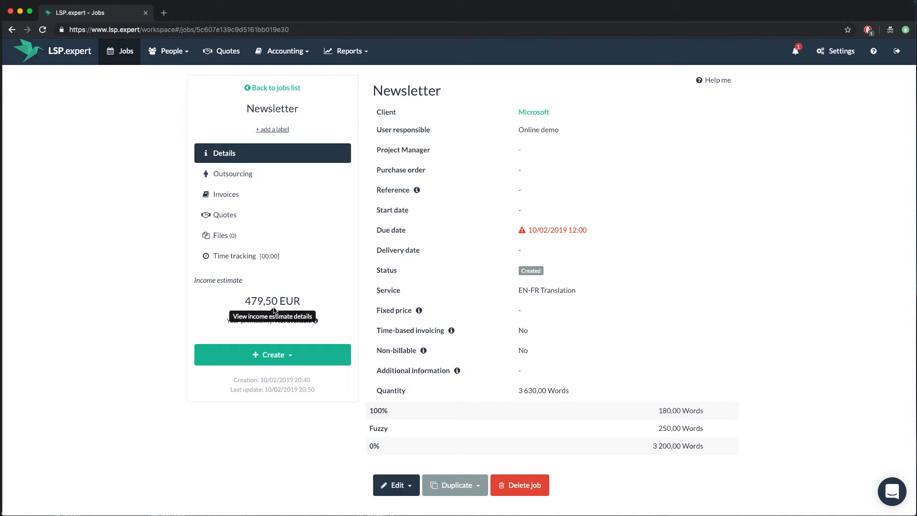
# Review the Newsletter 479,50 EUR estimate breakdown, then return to the jobs list.
pyautogui.click(272, 301)
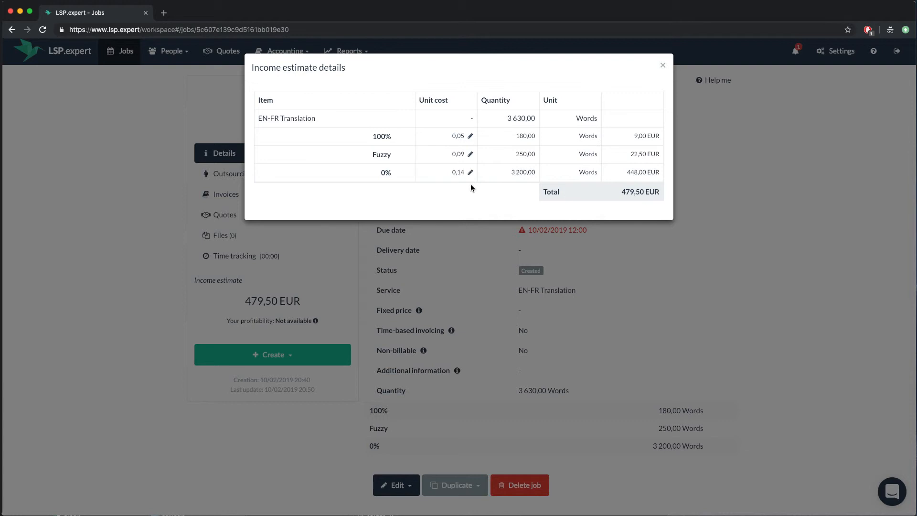
pyautogui.moveTo(644, 83)
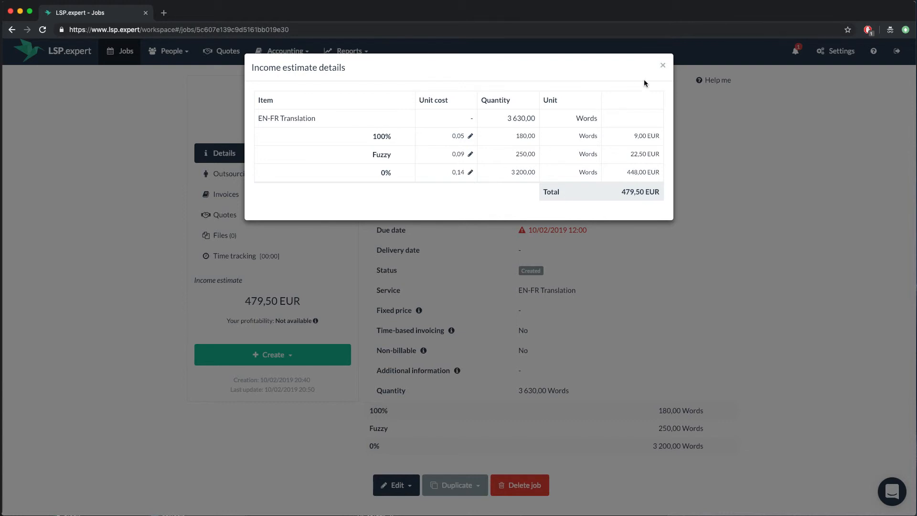
pyautogui.click(663, 65)
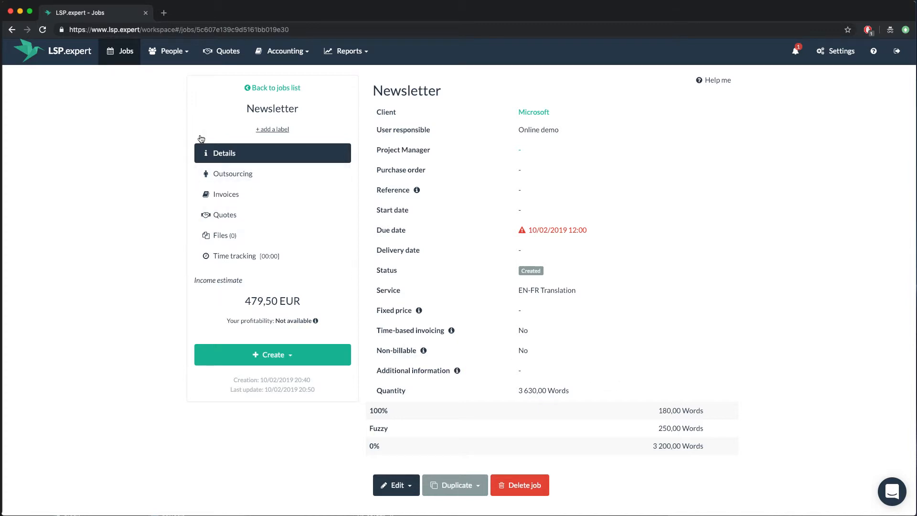
pyautogui.click(271, 87)
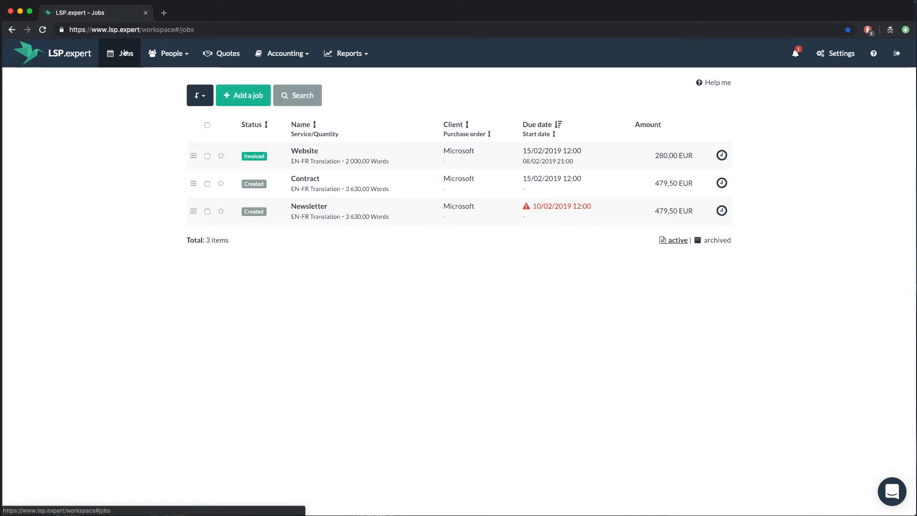
pyautogui.moveTo(187, 219)
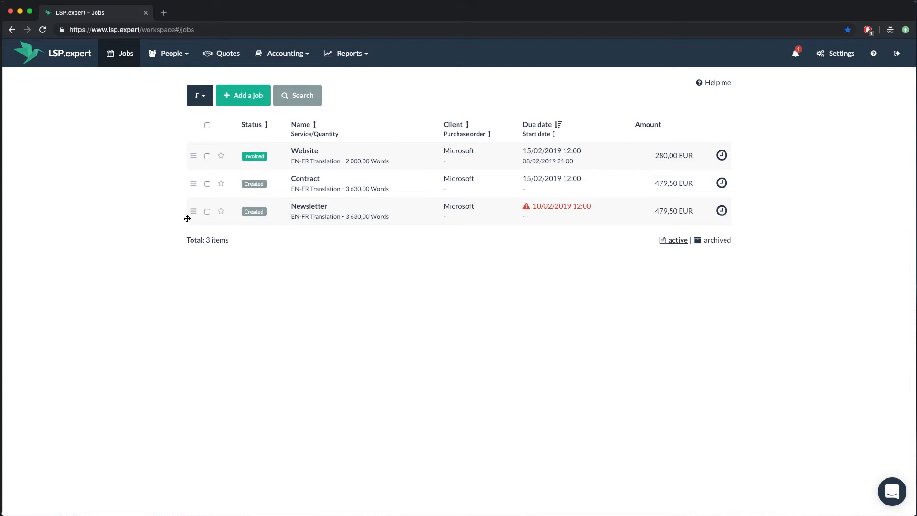
# Invoice the selected Newsletter job, producing invoice 2019-002 for Microsoft with 100%, Fuzzy and 0% lines.
pyautogui.click(207, 211)
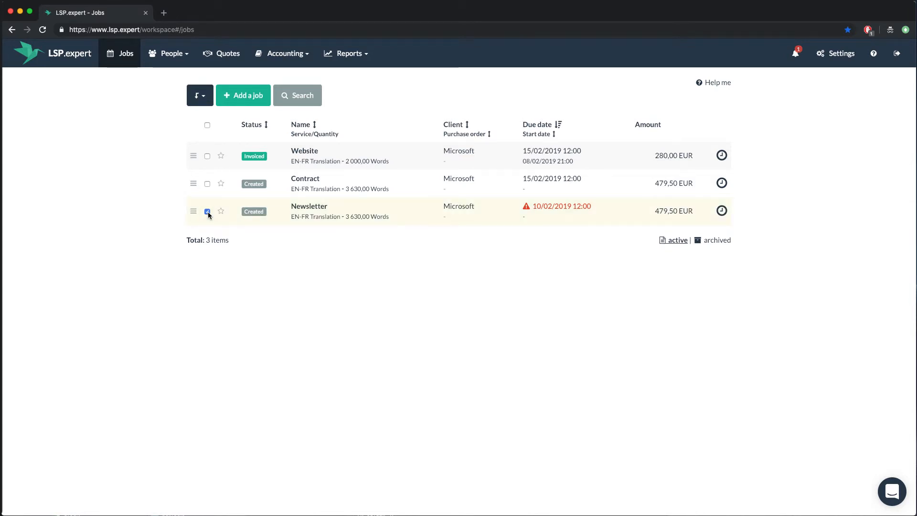
pyautogui.click(200, 96)
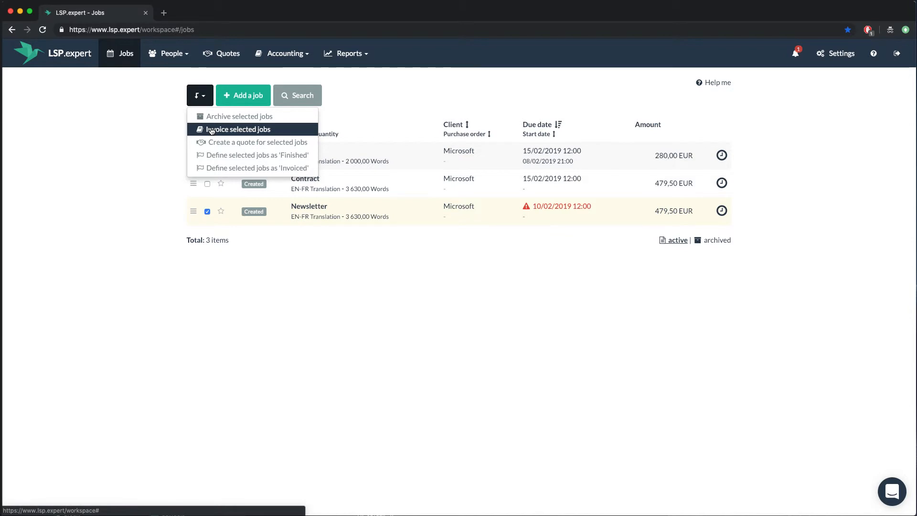
pyautogui.click(239, 129)
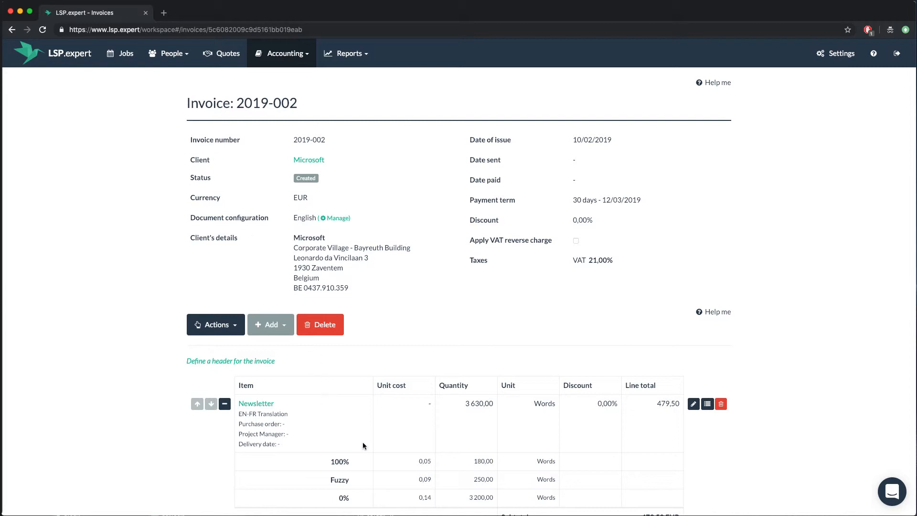
pyautogui.moveTo(397, 465)
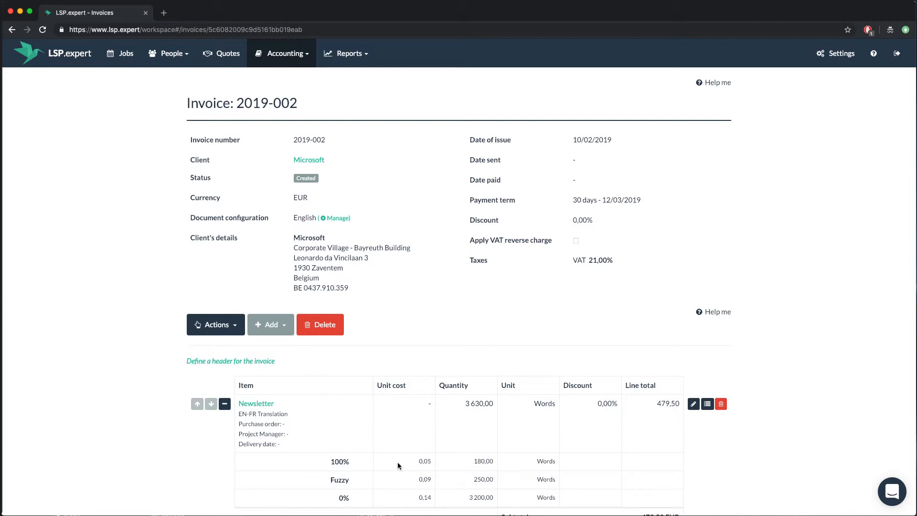
pyautogui.moveTo(368, 464)
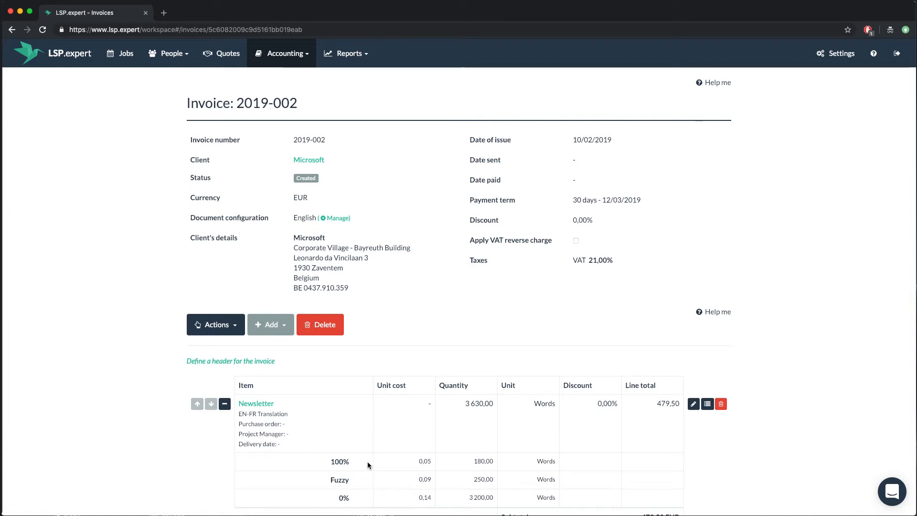
pyautogui.moveTo(229, 416)
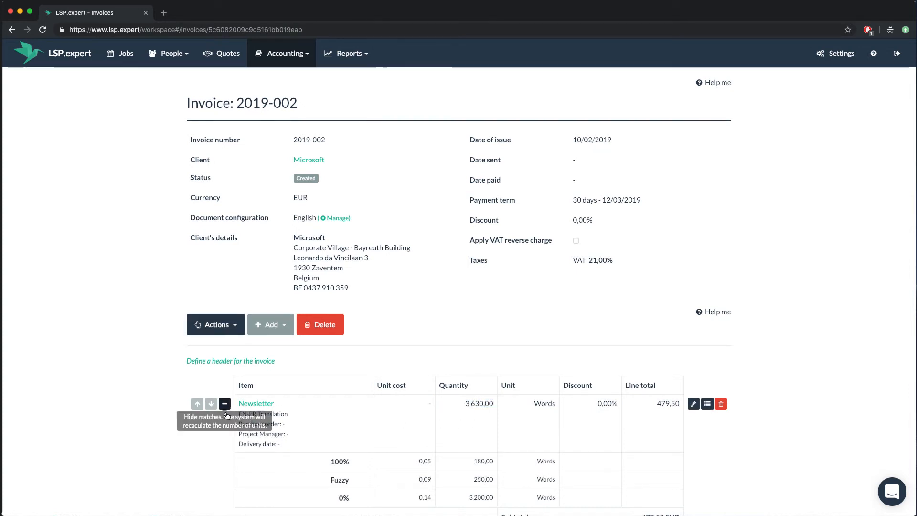
pyautogui.moveTo(227, 426)
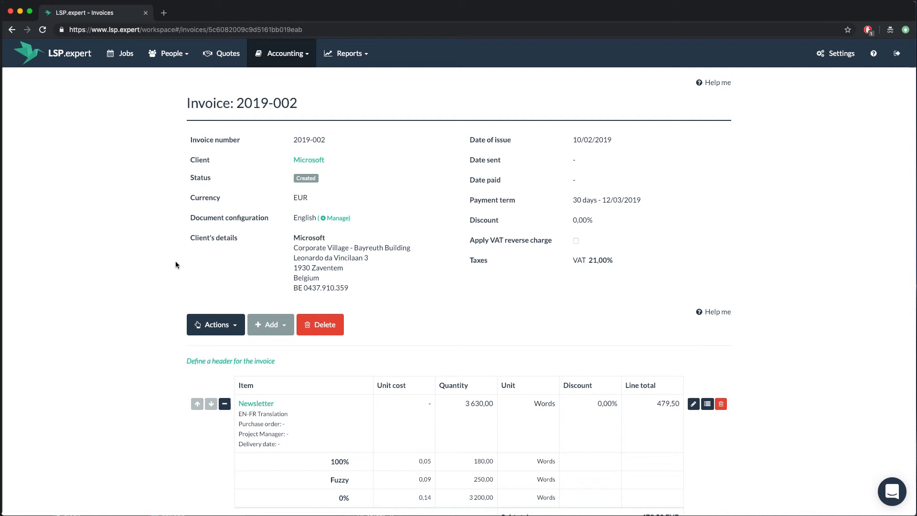
pyautogui.click(169, 53)
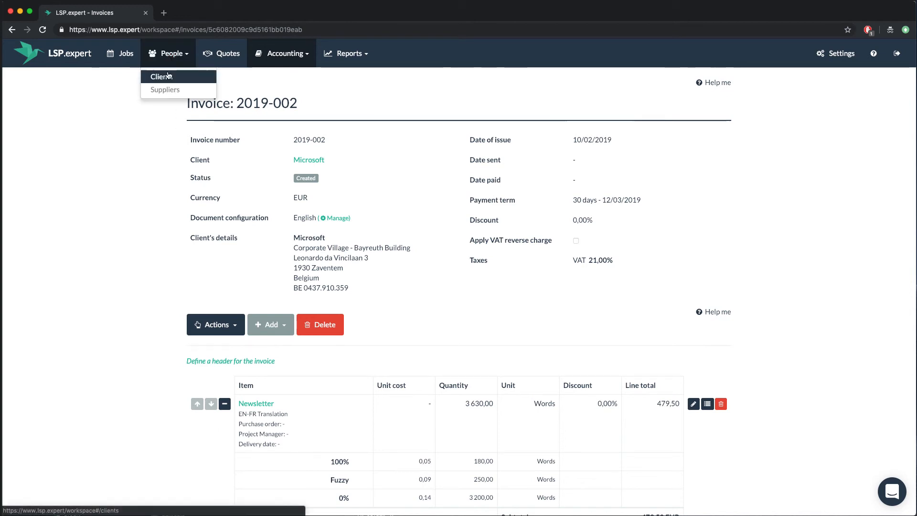
# Go to client Google's Services page and start importing services from another client.
pyautogui.click(161, 77)
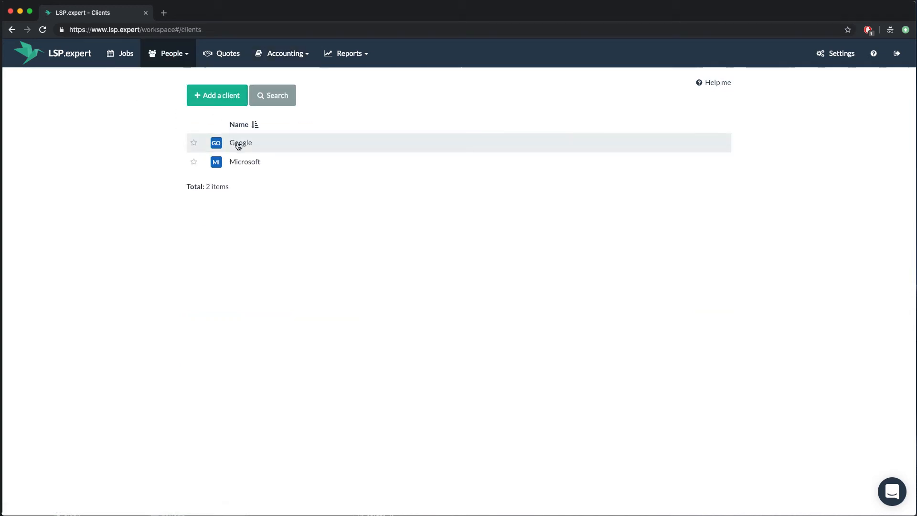
pyautogui.click(241, 142)
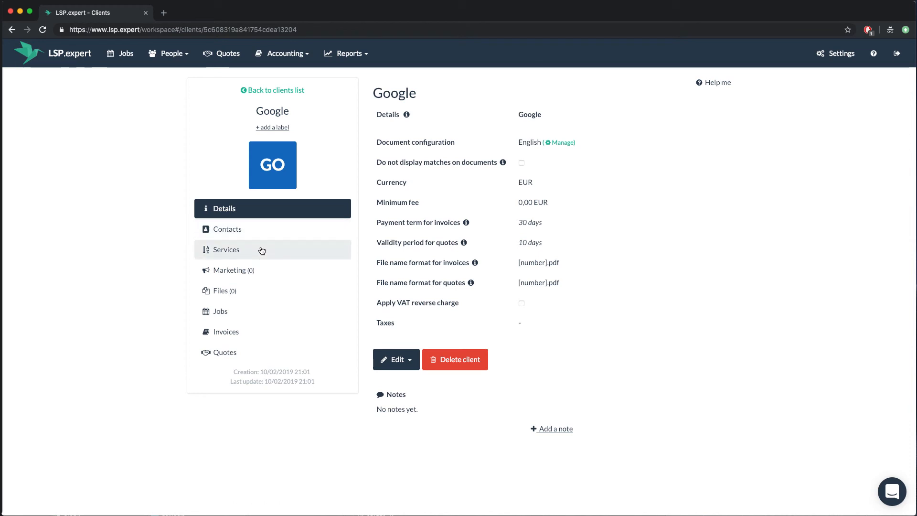
pyautogui.click(225, 250)
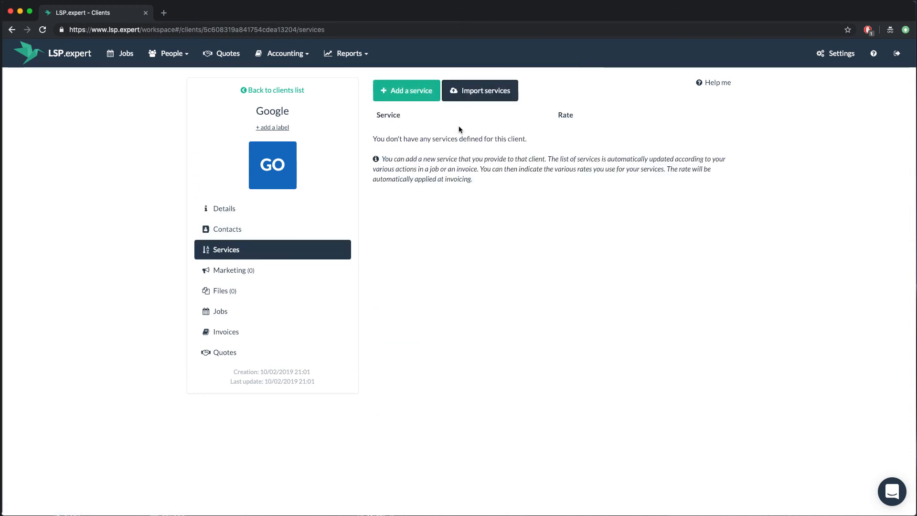
pyautogui.click(479, 89)
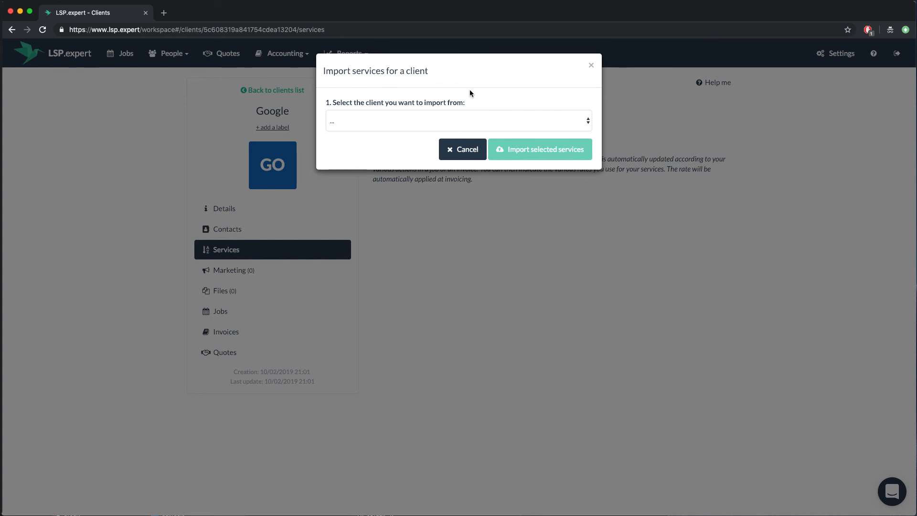
# Import Microsoft's EN-FR Translation service (0,14 EUR/Words, Fuzzy, 100%, 0% rates) into Google and review its rates.
pyautogui.click(457, 122)
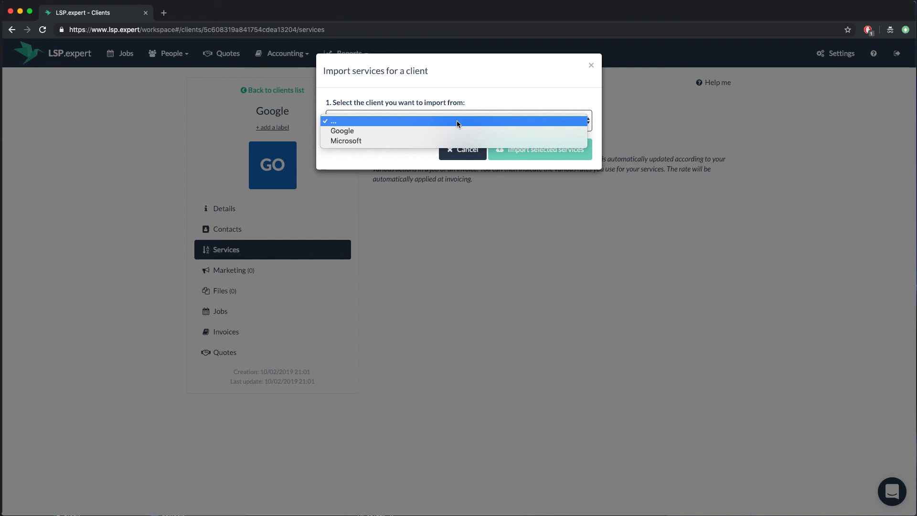
pyautogui.click(346, 140)
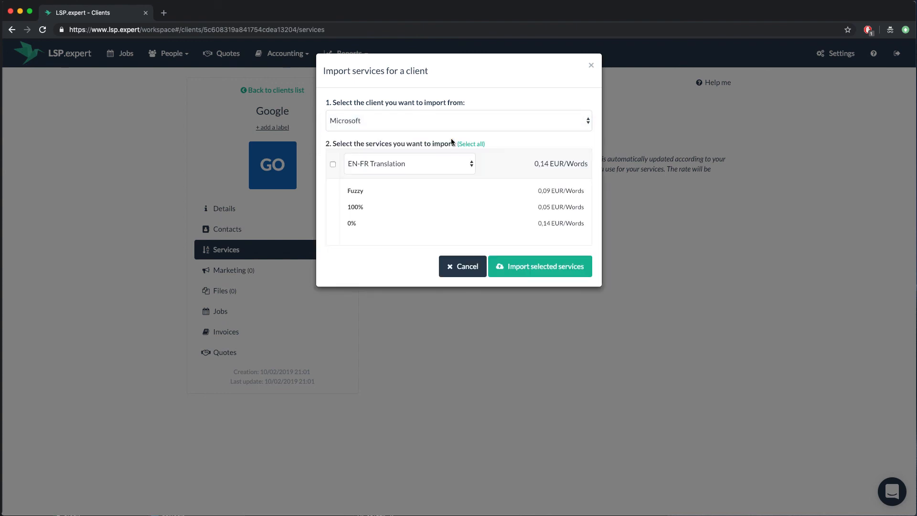
pyautogui.click(333, 163)
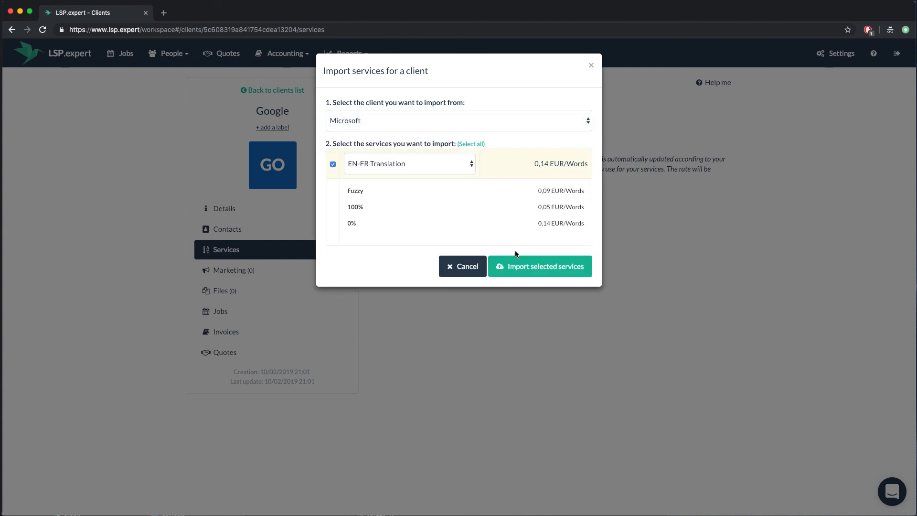
pyautogui.click(539, 266)
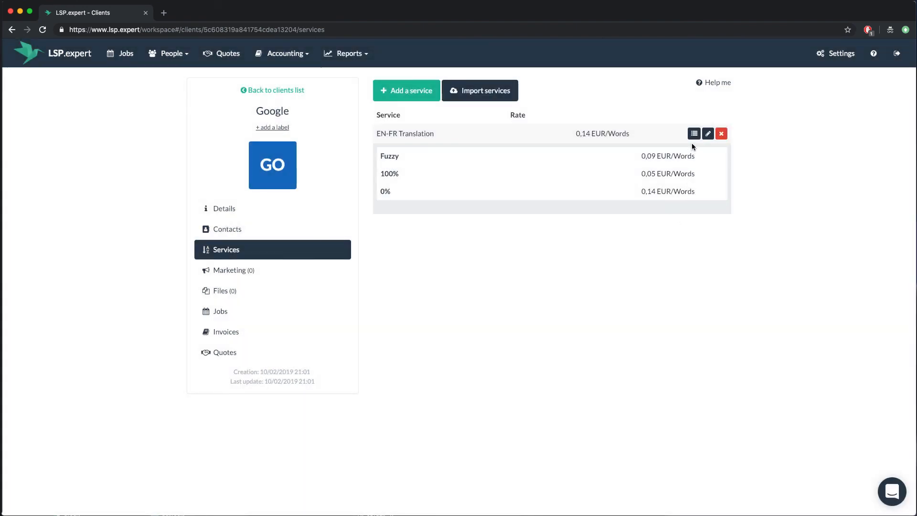
pyautogui.click(694, 134)
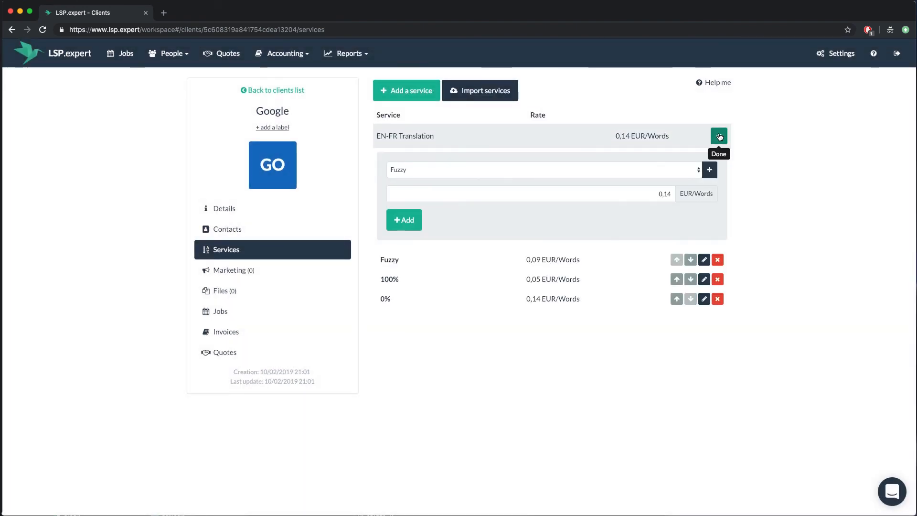
pyautogui.click(718, 136)
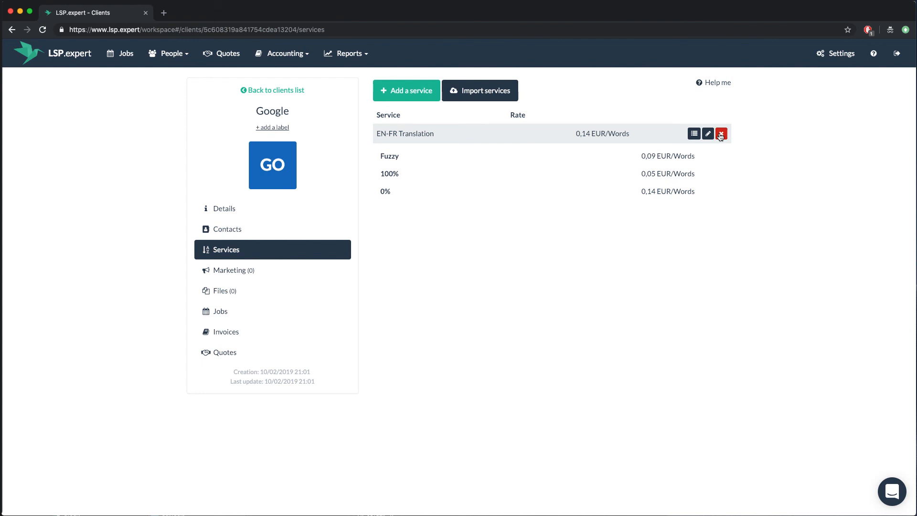